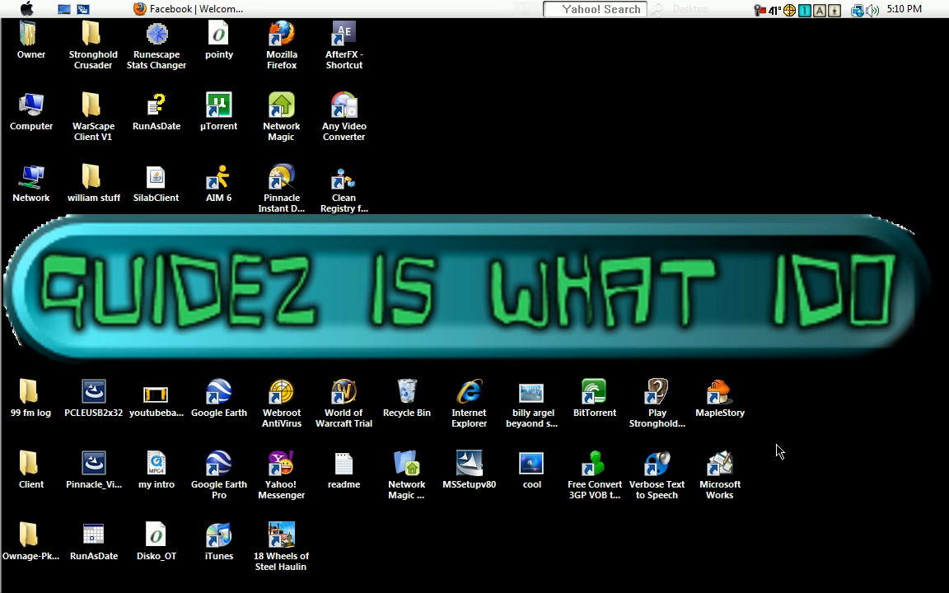
Bring the Firefox window with the Facebook welcome page to the front.
{"action": "left_click", "coordinate": [217, 36]}
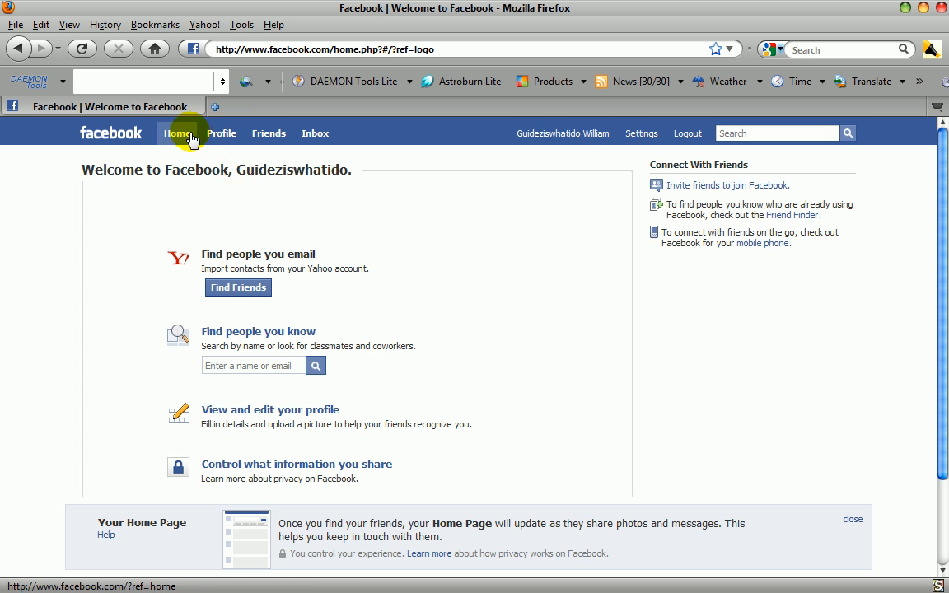
Go to your own Facebook profile Wall from the top navigation.
{"action": "left_click", "coordinate": [221, 132]}
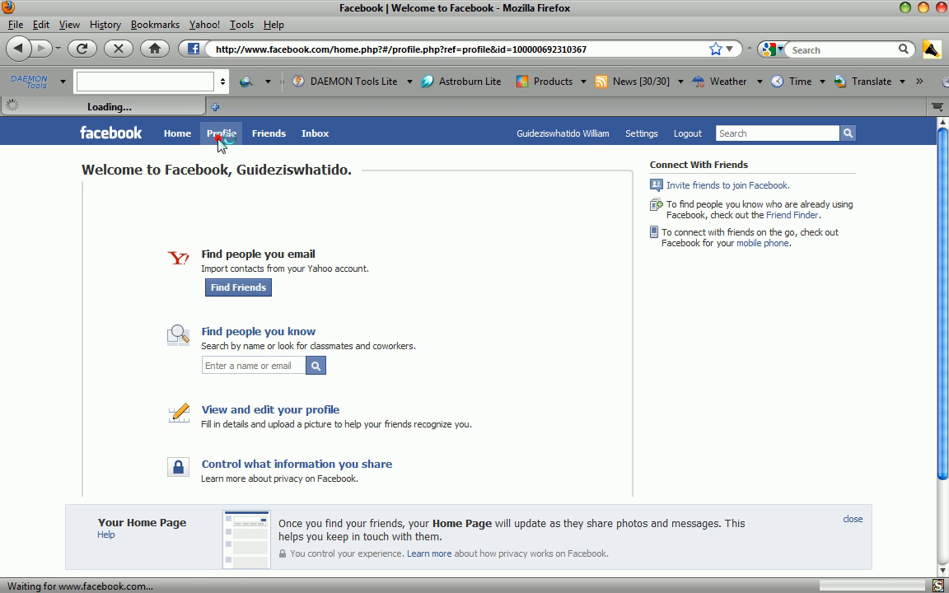
{"action": "left_click", "coordinate": [221, 132]}
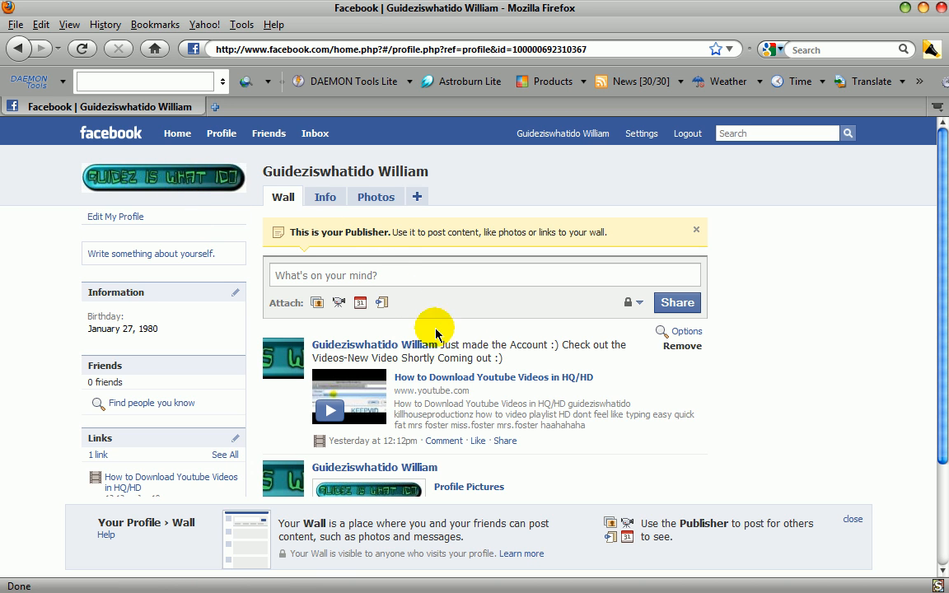
{"action": "mouse_move", "coordinate": [214, 112]}
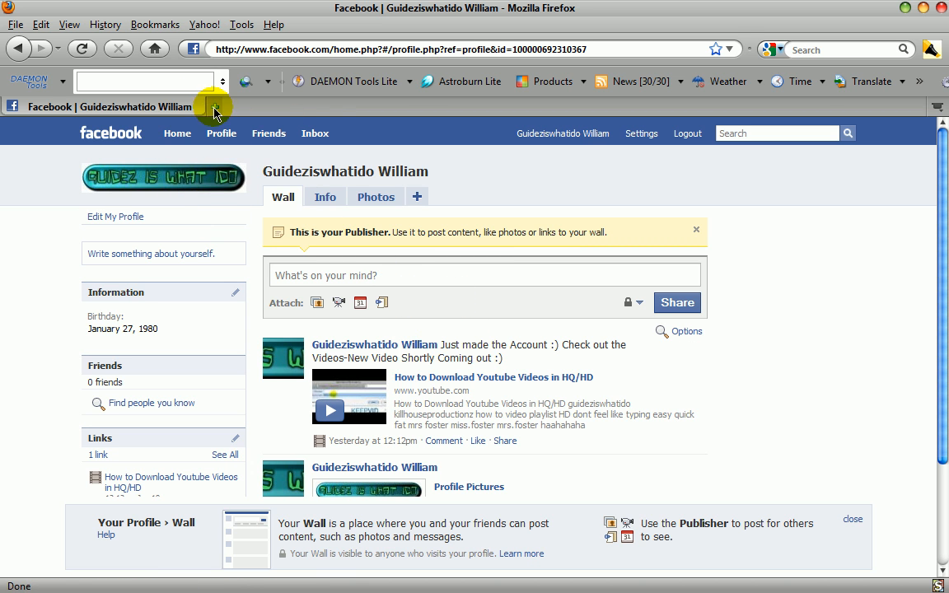
In a new tab, run a Google search for 'stylish addons'.
{"action": "left_click", "coordinate": [217, 105]}
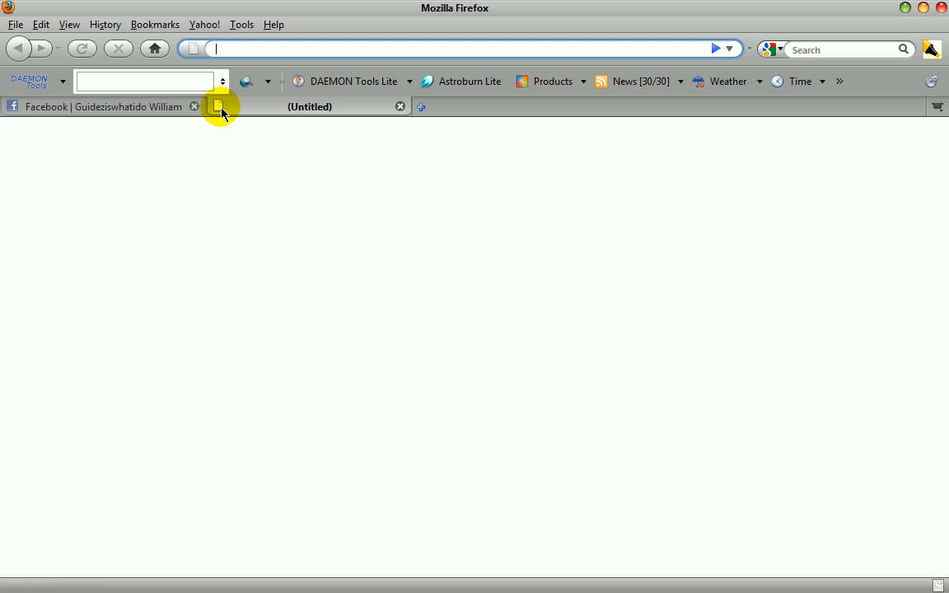
{"action": "mouse_move", "coordinate": [222, 112]}
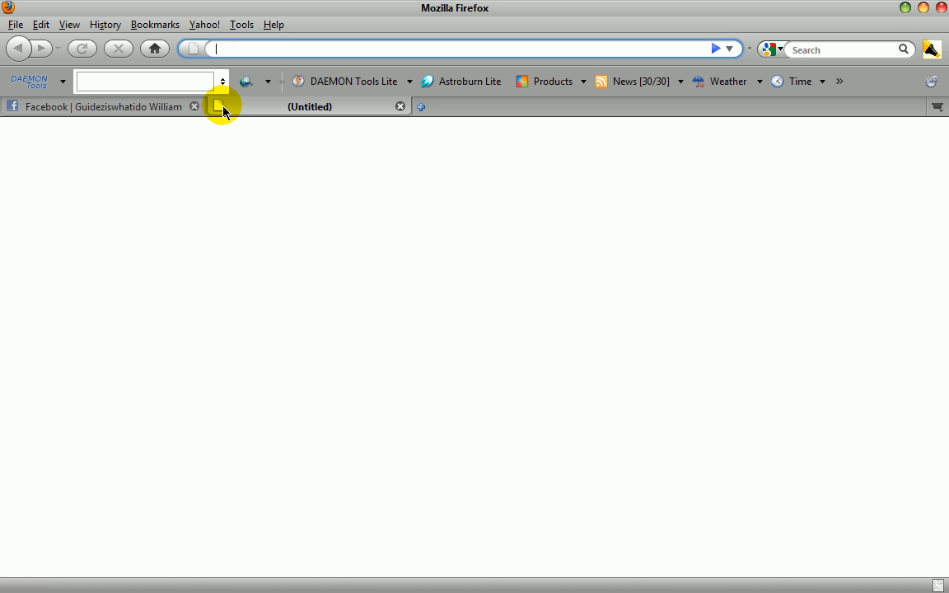
{"action": "type", "text": "google.com/"}
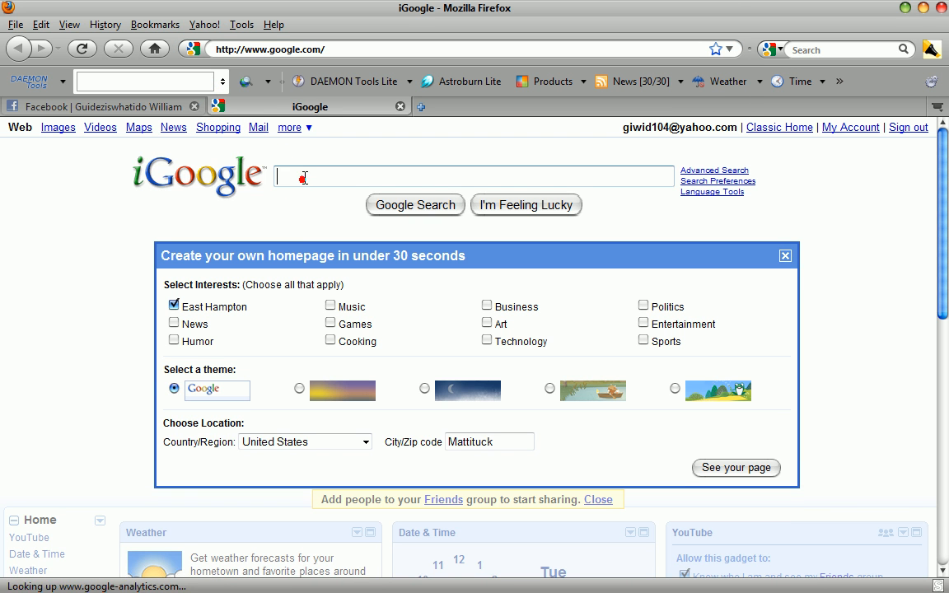
{"action": "type", "text": "stylish addons"}
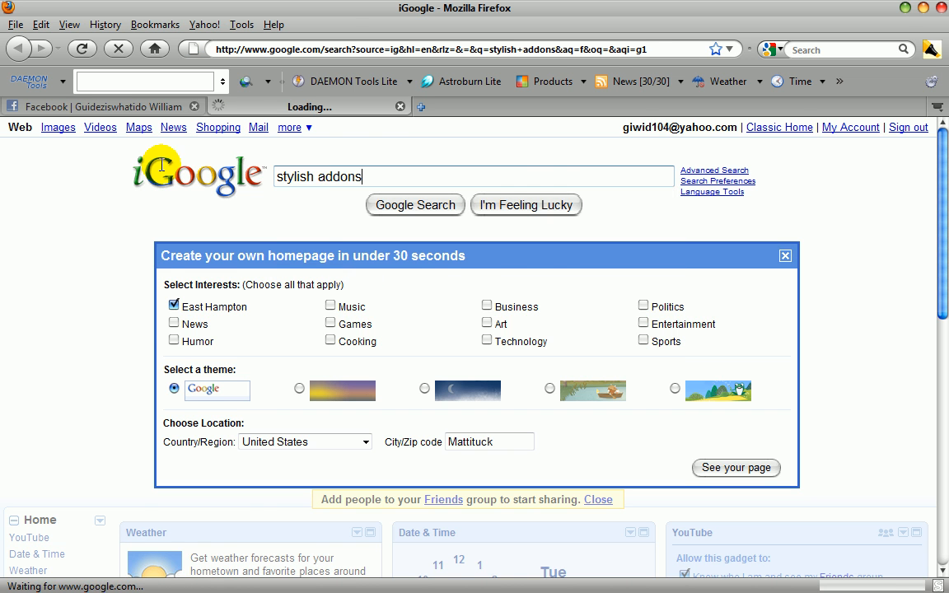
{"action": "left_click", "coordinate": [415, 204]}
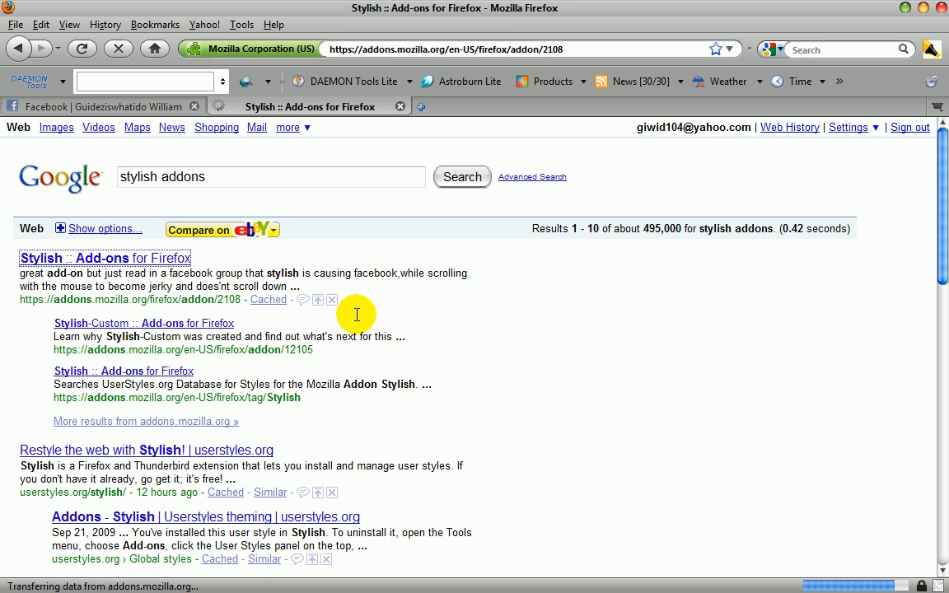
From the results, reach the Stylish add-on page and launch its Add to Firefox link in a new tab.
{"action": "left_click", "coordinate": [106, 257]}
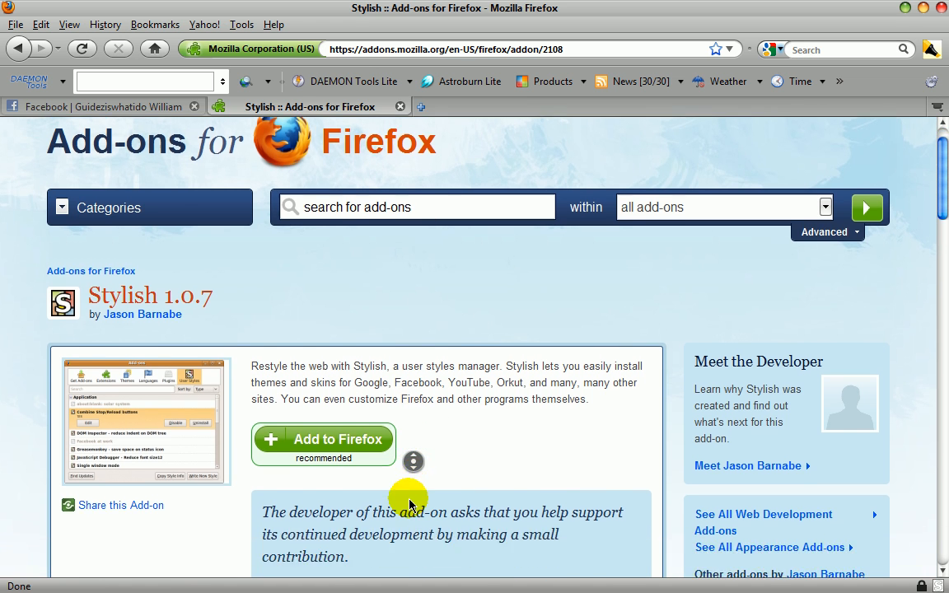
{"action": "scroll", "scroll_direction": "down", "scroll_amount": 3}
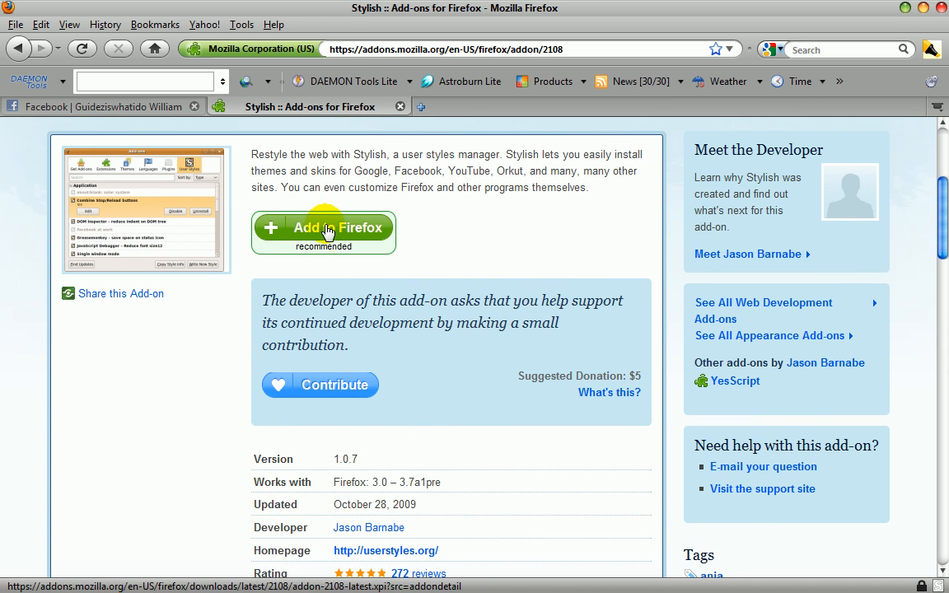
{"action": "right_click", "coordinate": [323, 227]}
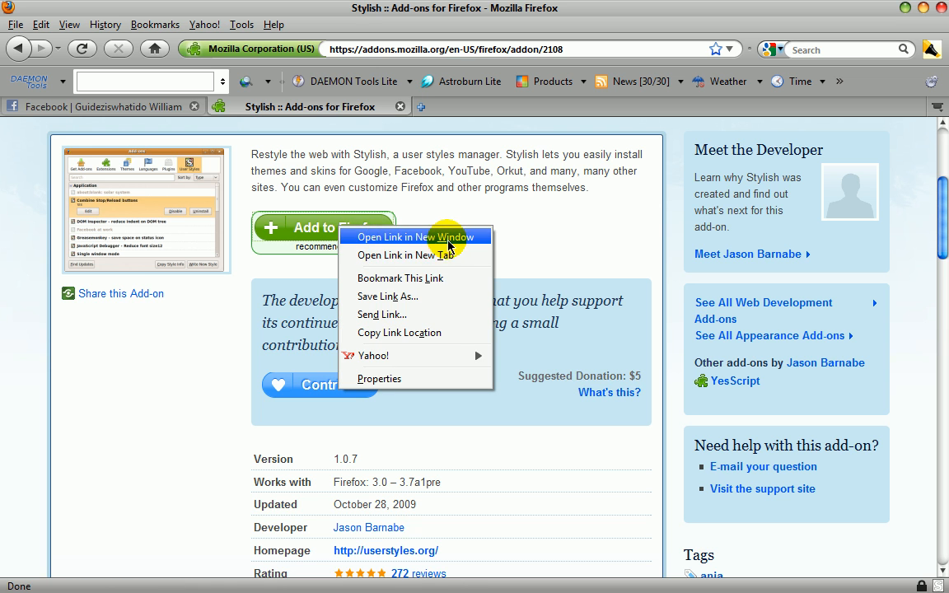
{"action": "left_click", "coordinate": [415, 237]}
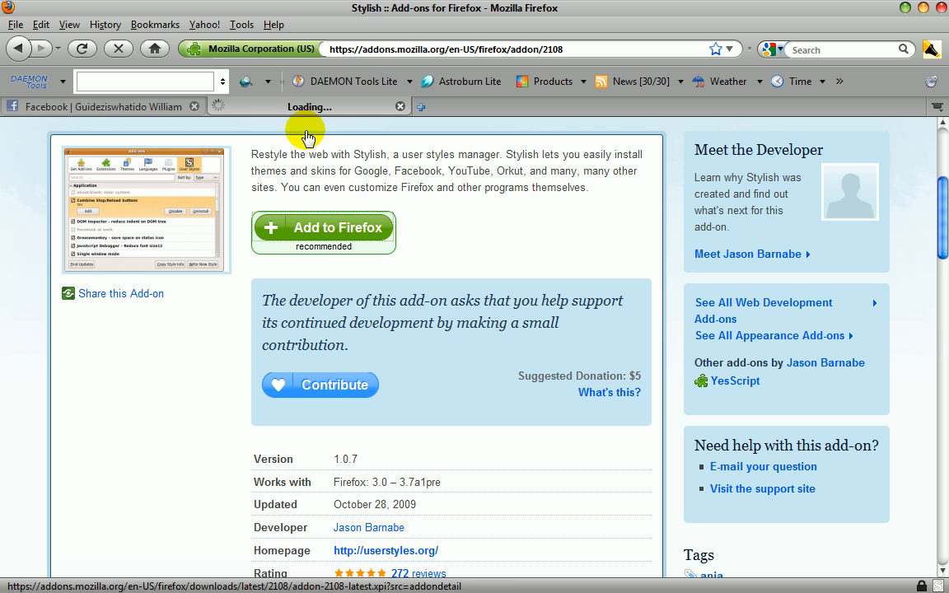
Confirm the Stylish add-on installation with Install Now in the Software Installation dialog.
{"action": "left_click", "coordinate": [323, 227]}
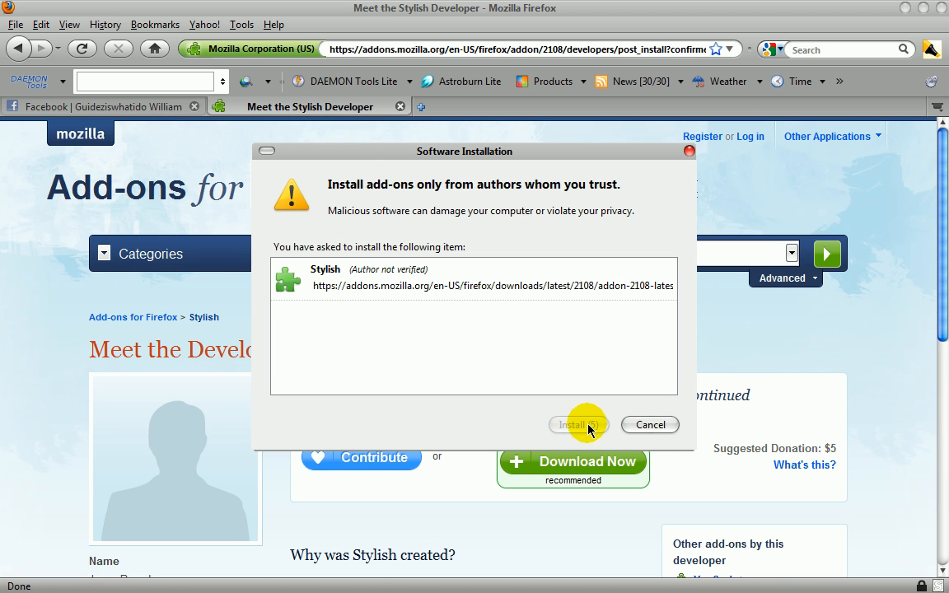
{"action": "mouse_move", "coordinate": [353, 287]}
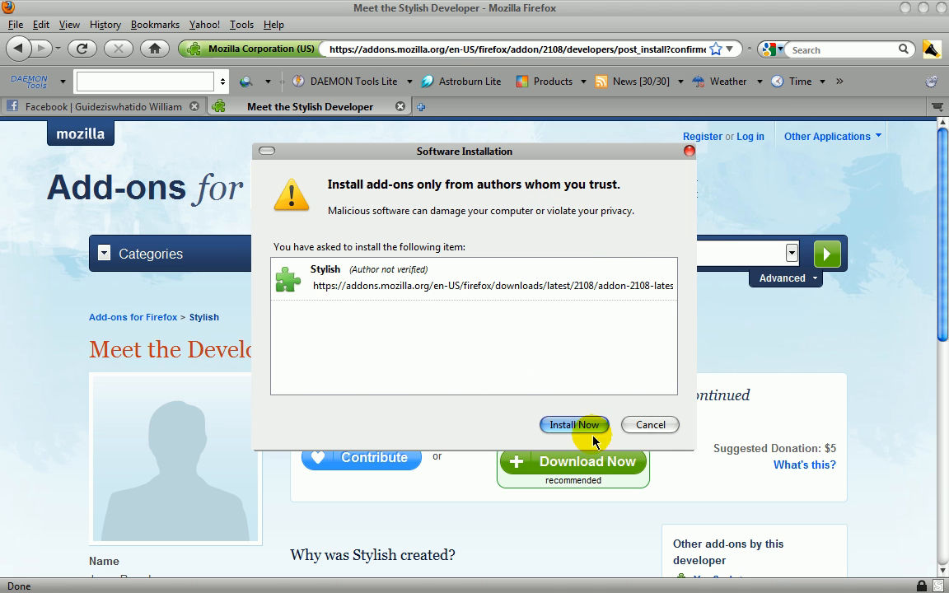
{"action": "left_click", "coordinate": [574, 425]}
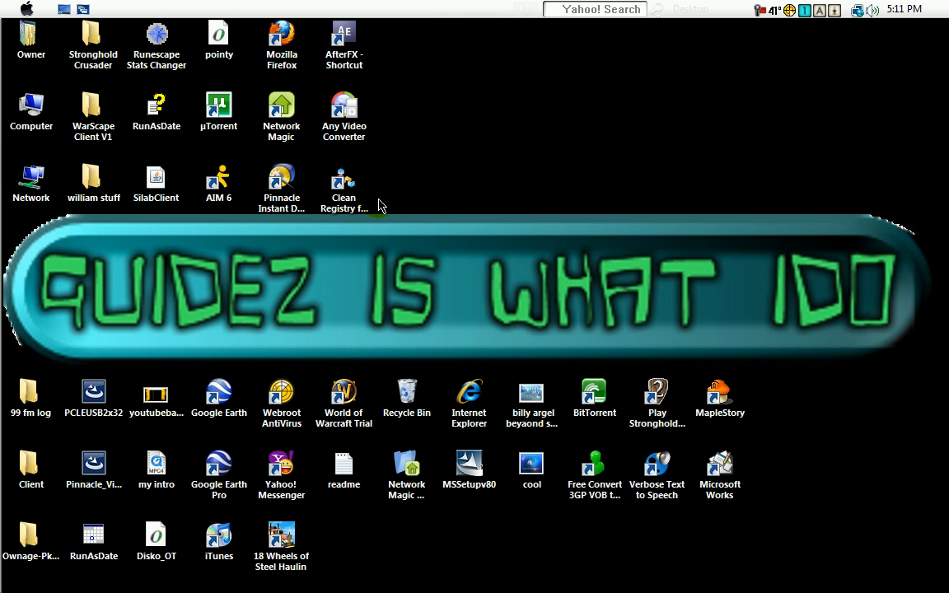
{"action": "mouse_move", "coordinate": [389, 220]}
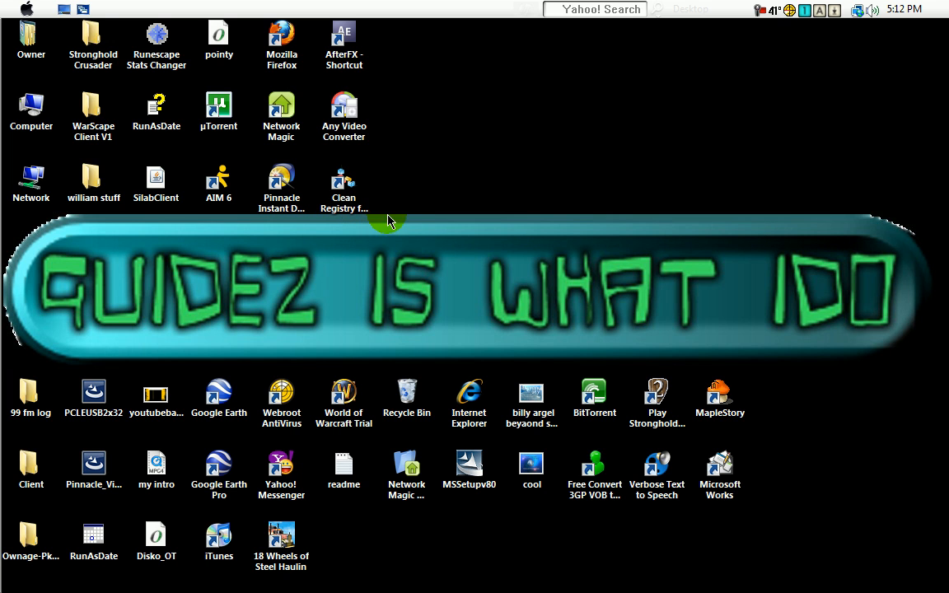
{"action": "mouse_move", "coordinate": [415, 217]}
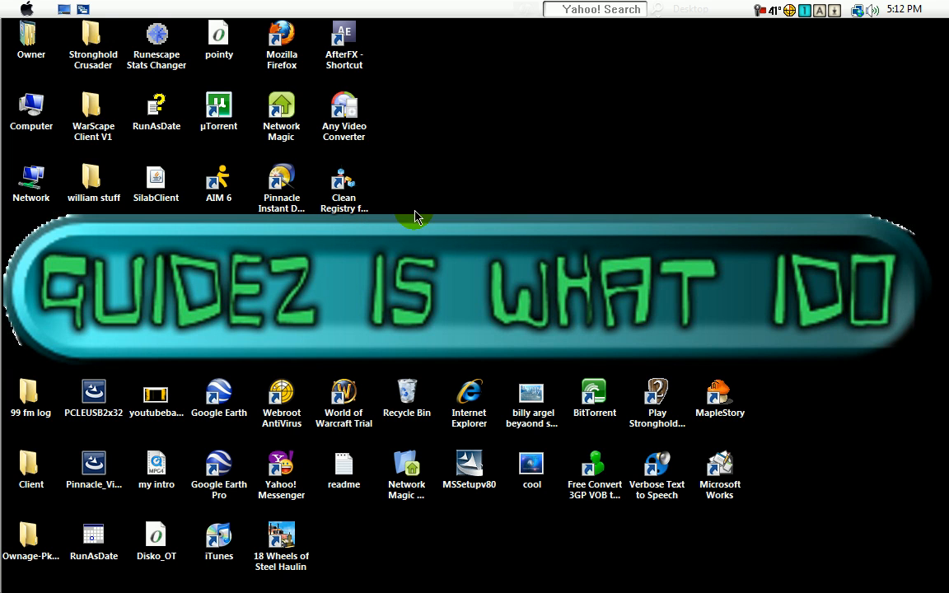
{"action": "mouse_move", "coordinate": [30, 16]}
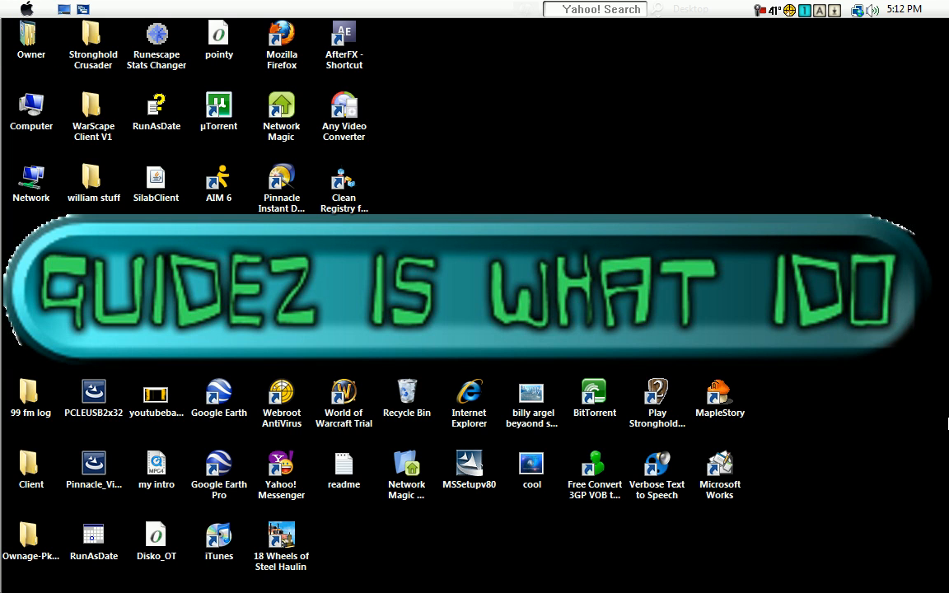
{"action": "mouse_move", "coordinate": [851, 442]}
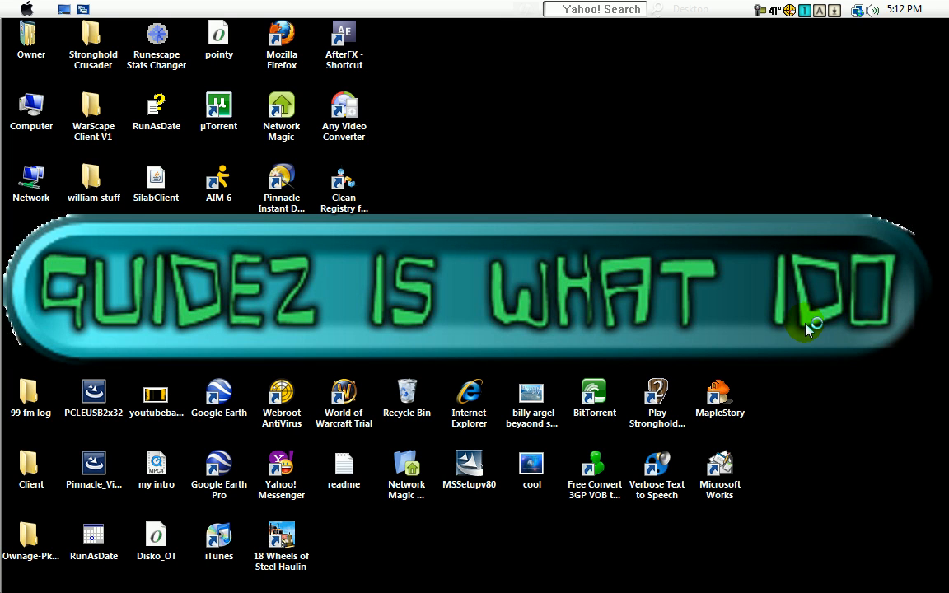
{"action": "mouse_move", "coordinate": [811, 326]}
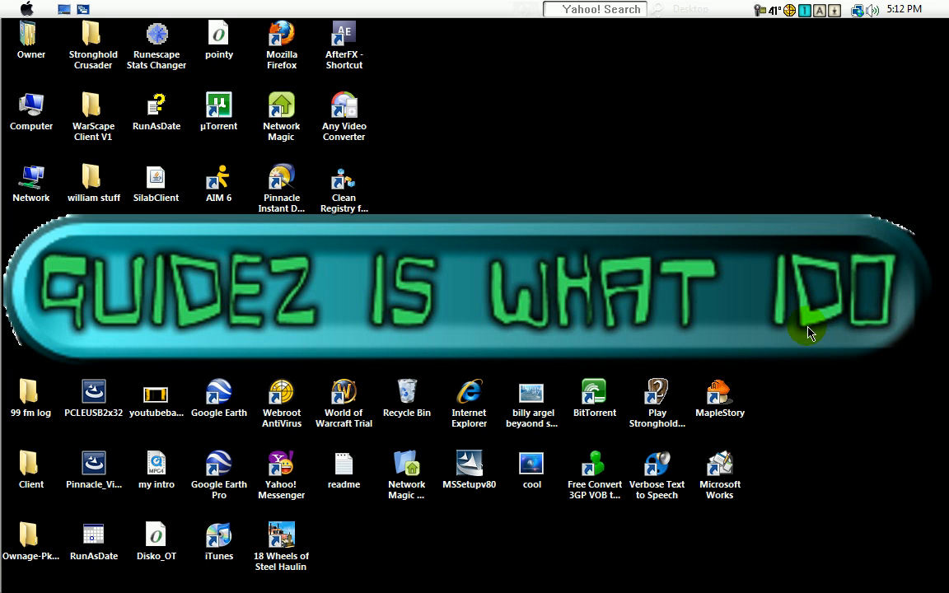
{"action": "mouse_move", "coordinate": [651, 340]}
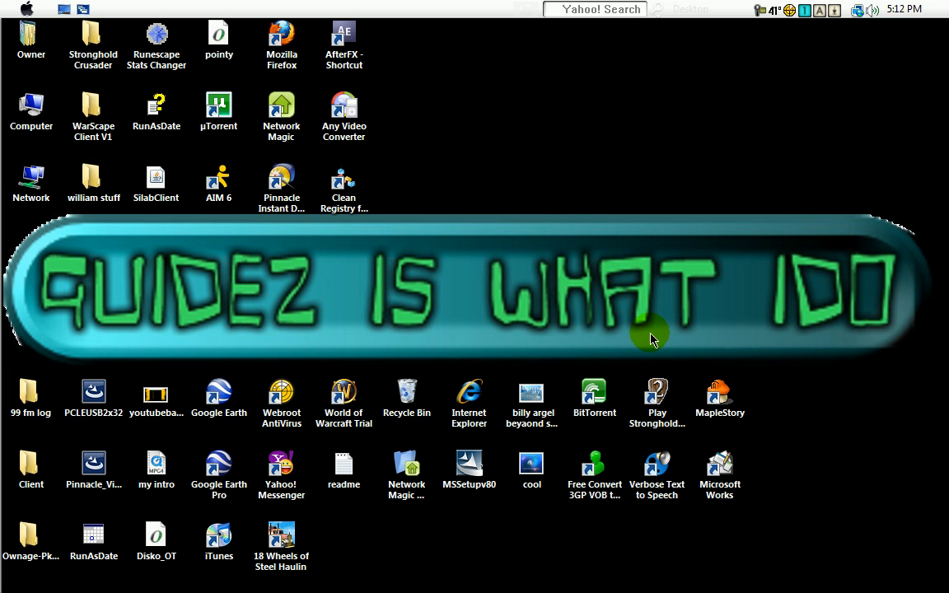
{"action": "mouse_move", "coordinate": [626, 341]}
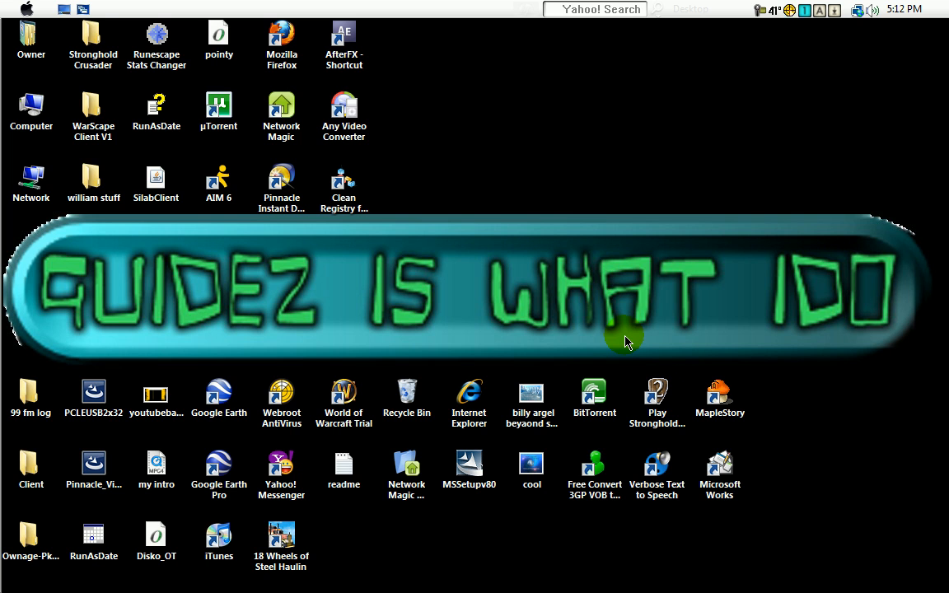
{"action": "mouse_move", "coordinate": [560, 354]}
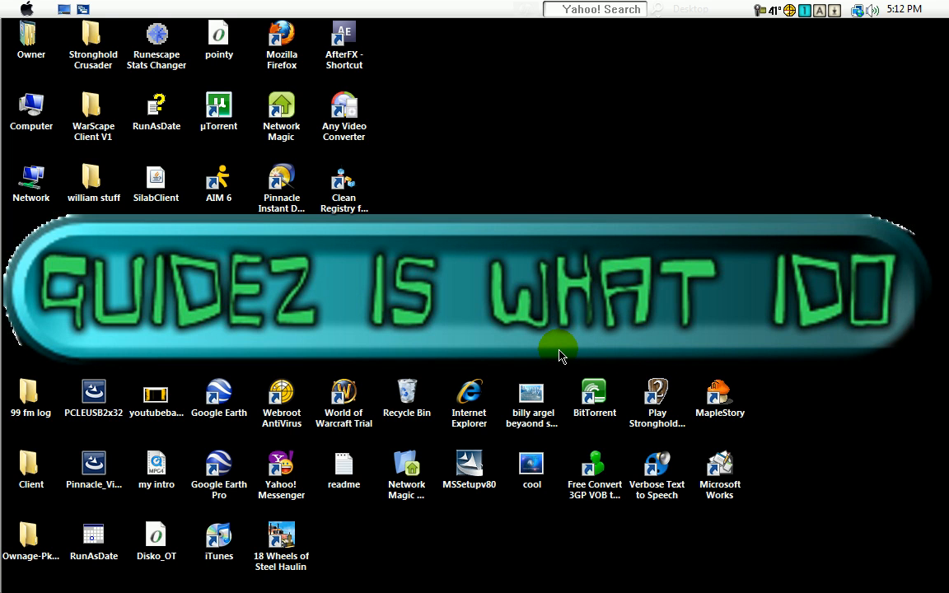
{"action": "mouse_move", "coordinate": [524, 361]}
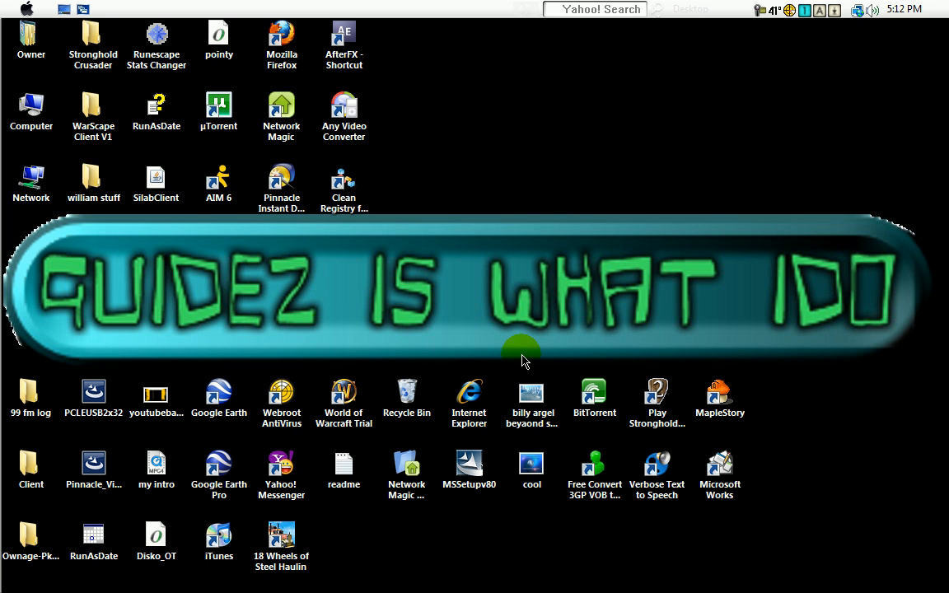
{"action": "mouse_move", "coordinate": [474, 290]}
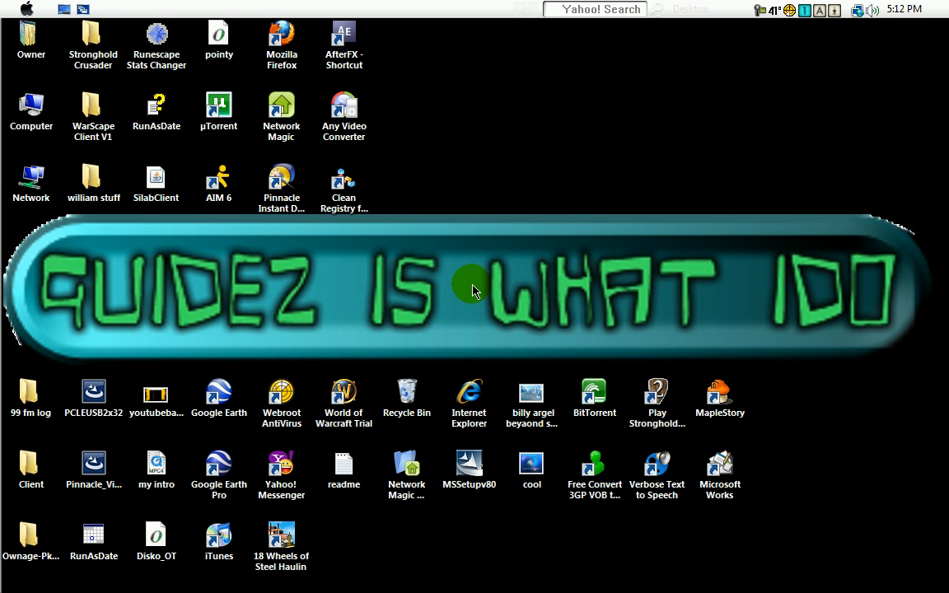
{"action": "mouse_move", "coordinate": [482, 284]}
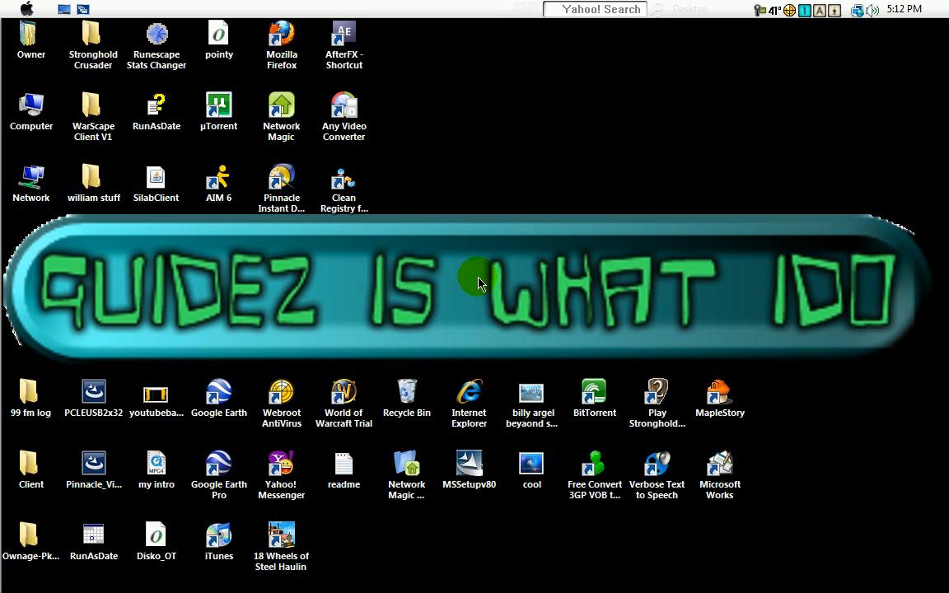
{"action": "mouse_move", "coordinate": [465, 287]}
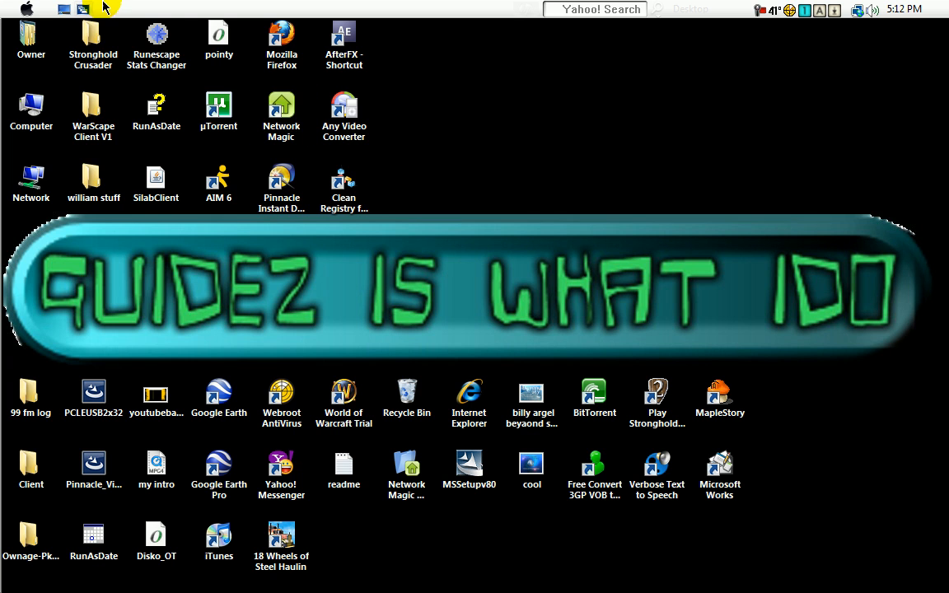
Launch Firefox and Google-search 'userstyles.org/styles/browser/facebook.com?page=1'.
{"action": "left_click", "coordinate": [93, 41]}
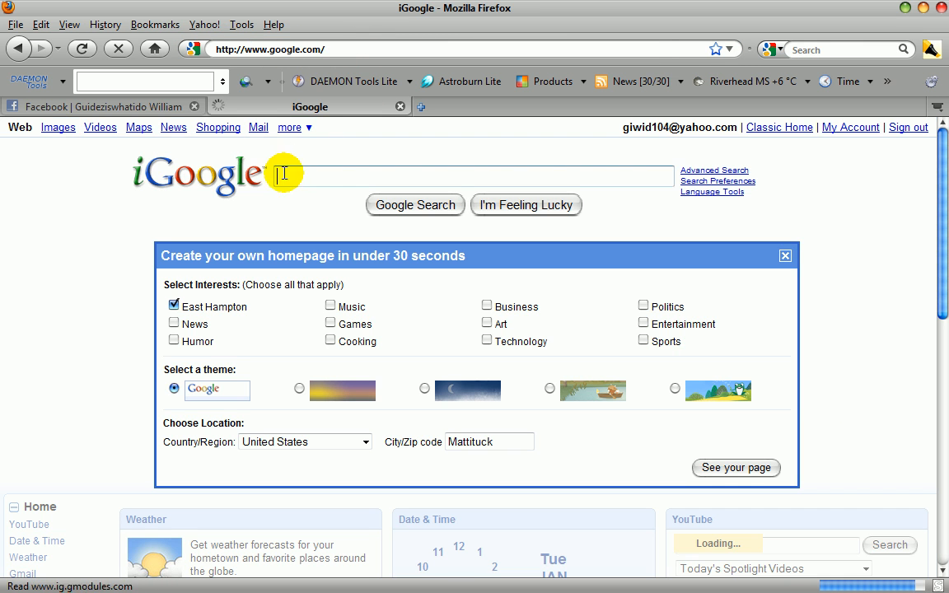
{"action": "type", "text": "us"}
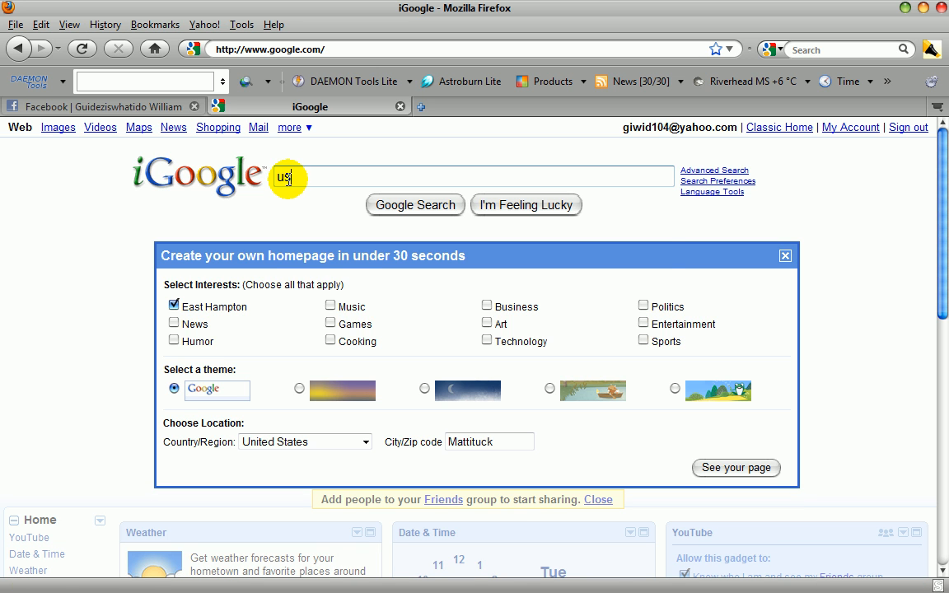
{"action": "type", "text": "erst"}
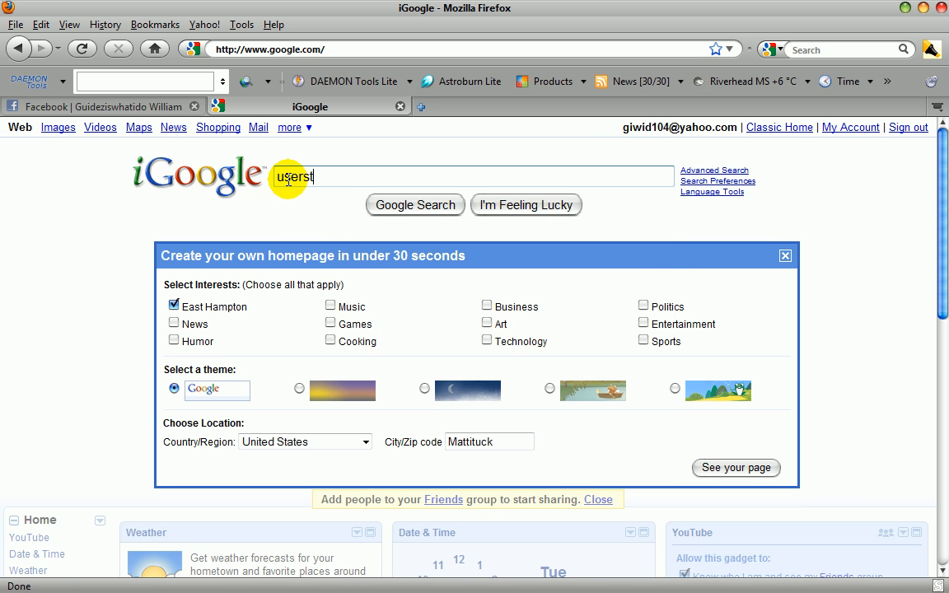
{"action": "type", "text": "yl"}
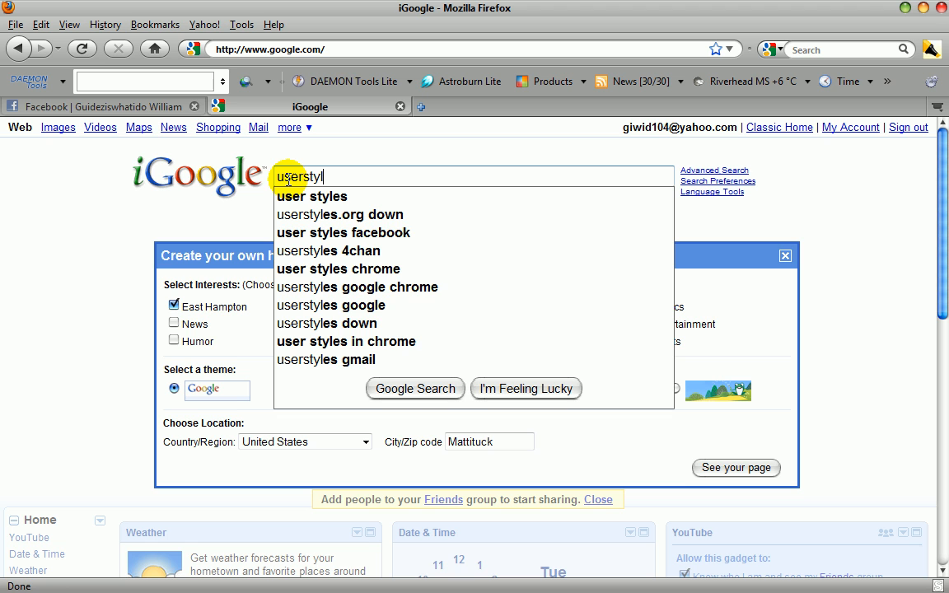
{"action": "type", "text": "es.org/st"}
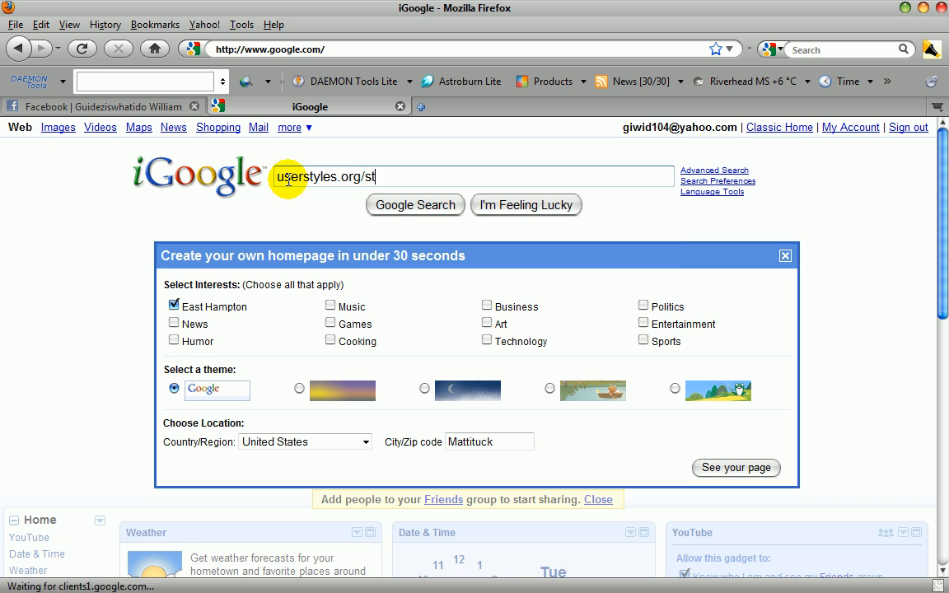
{"action": "type", "text": "yles"}
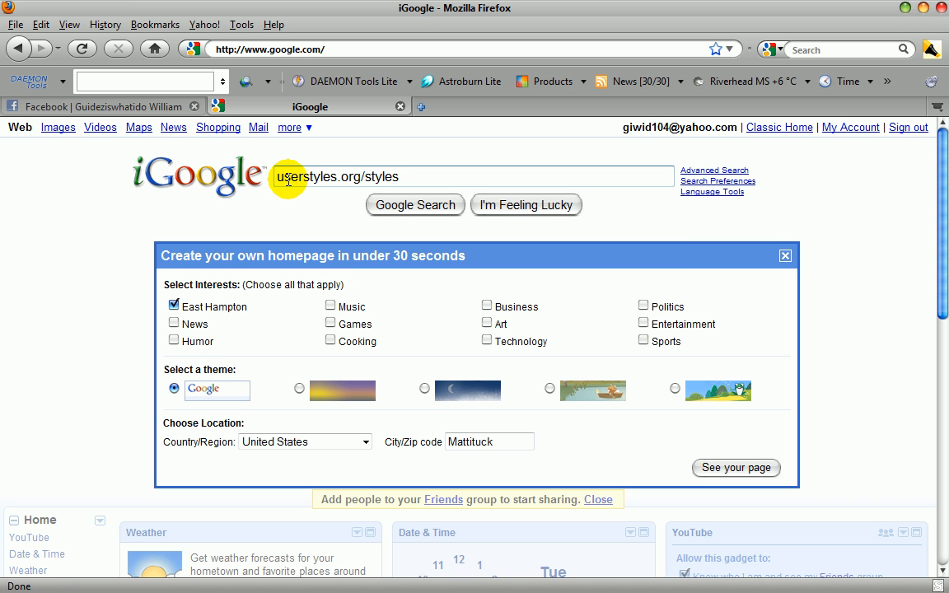
{"action": "type", "text": "/browser"}
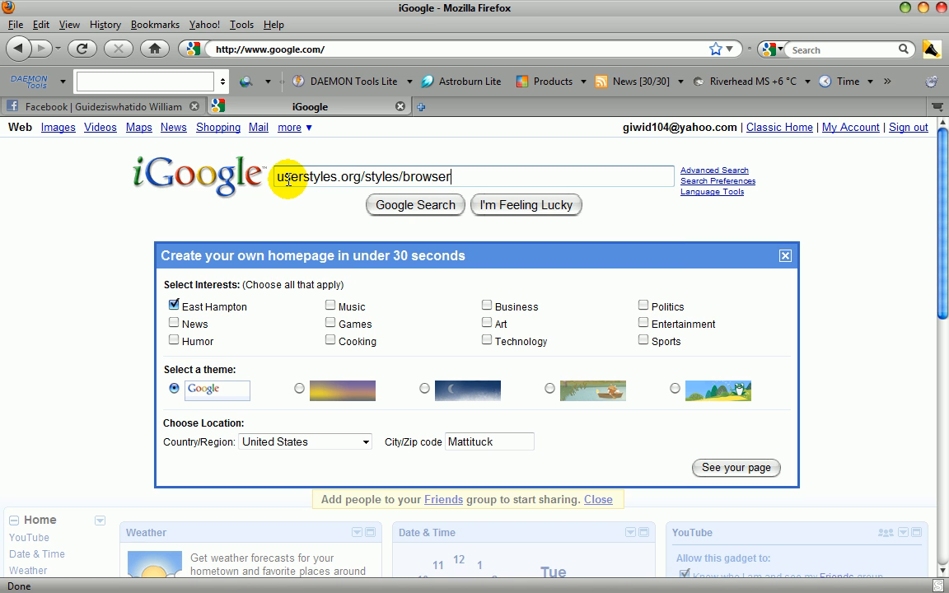
{"action": "type", "text": "/facebo"}
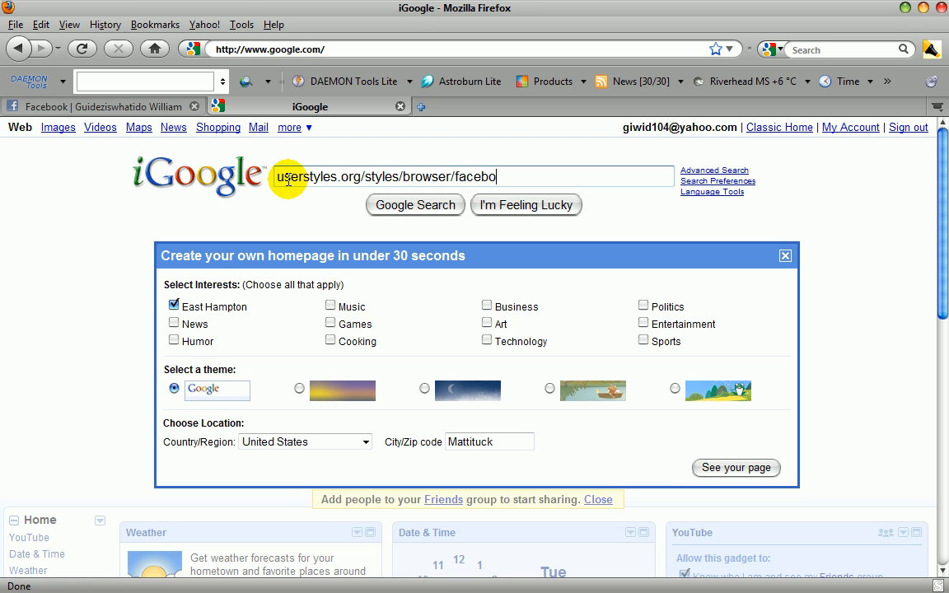
{"action": "type", "text": "ok"}
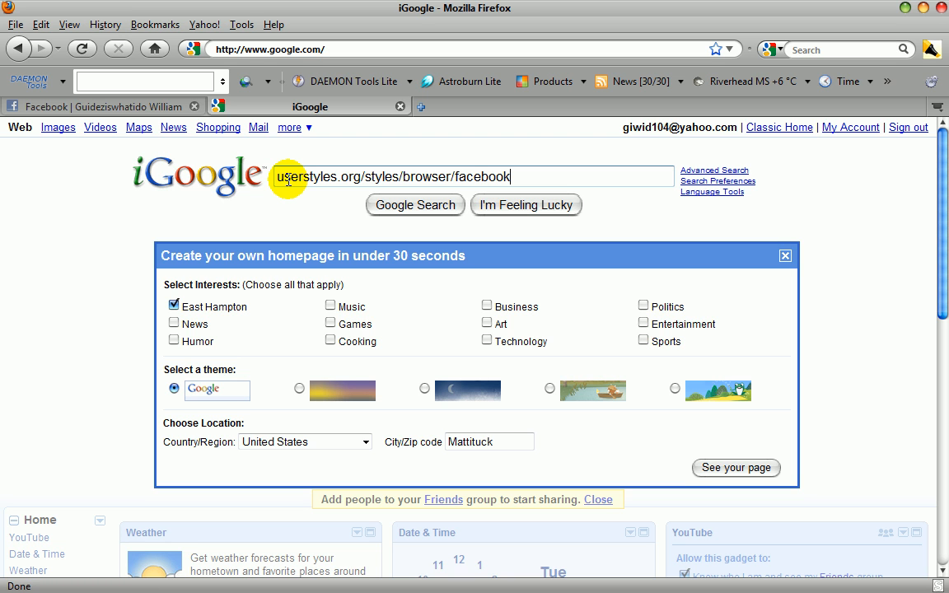
{"action": "type", "text": ".com"}
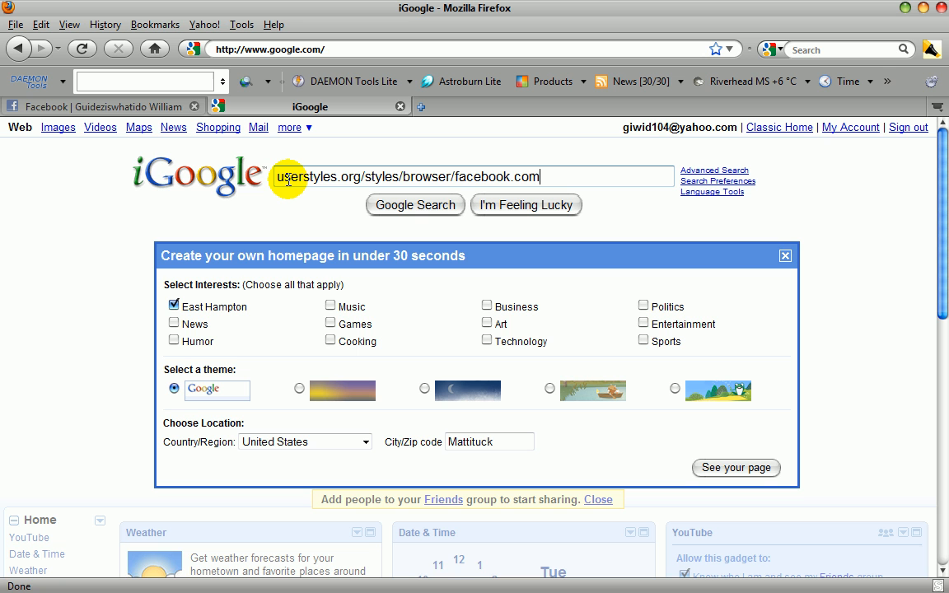
{"action": "type", "text": "?pa"}
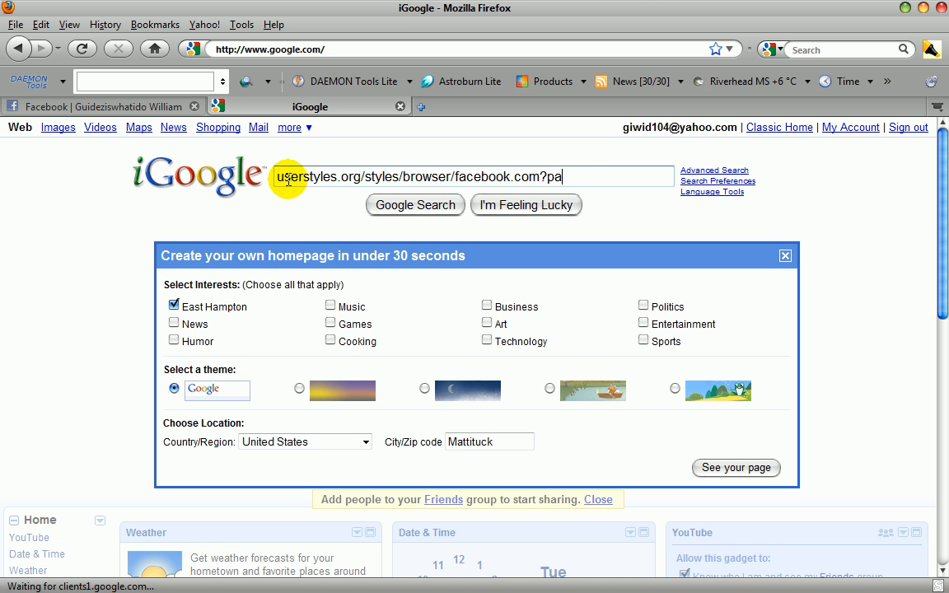
{"action": "left_click", "coordinate": [416, 204]}
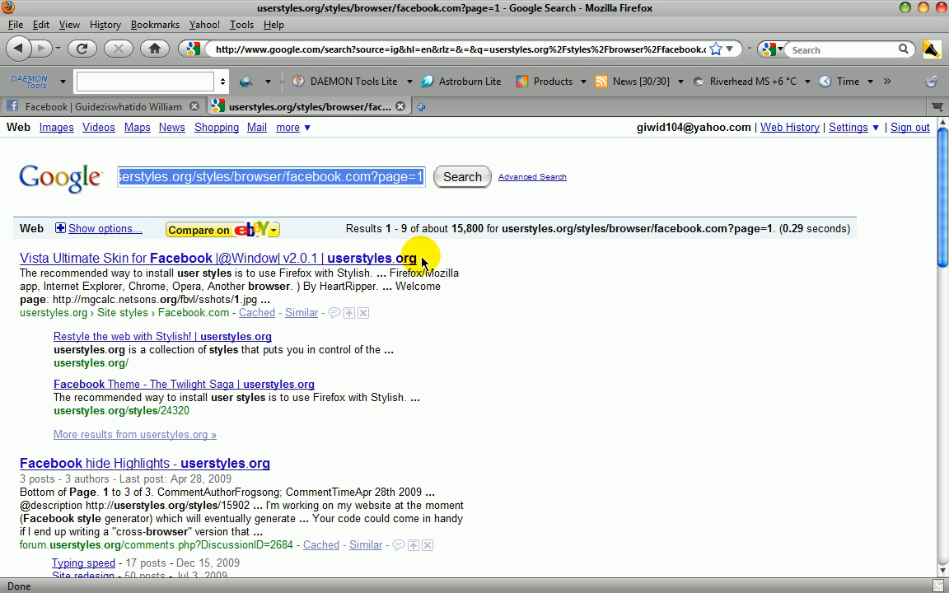
Reach userstyles.org from the Vista Ultimate Facebook skin search result.
{"action": "left_click", "coordinate": [206, 257]}
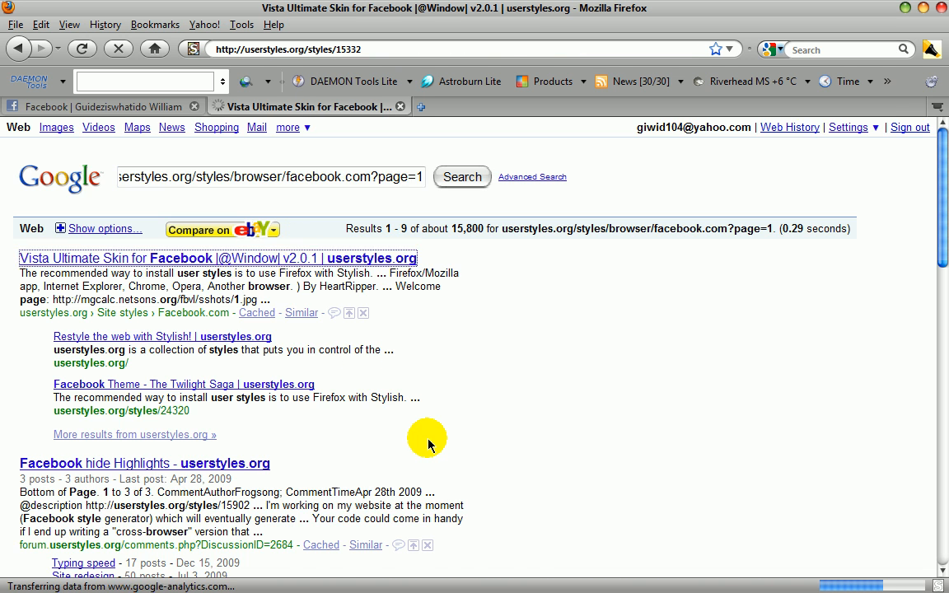
{"action": "left_click", "coordinate": [218, 257]}
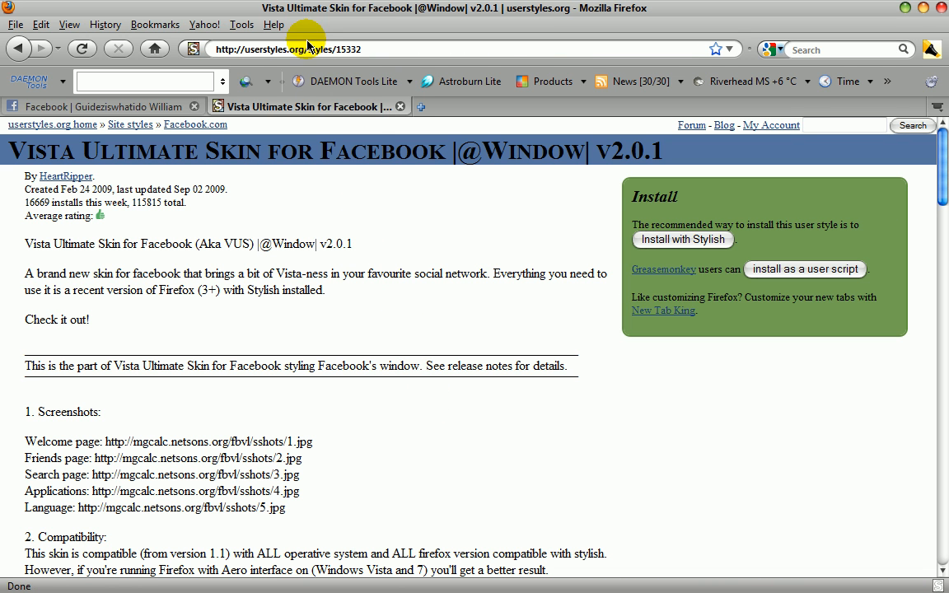
{"action": "left_click", "coordinate": [195, 125]}
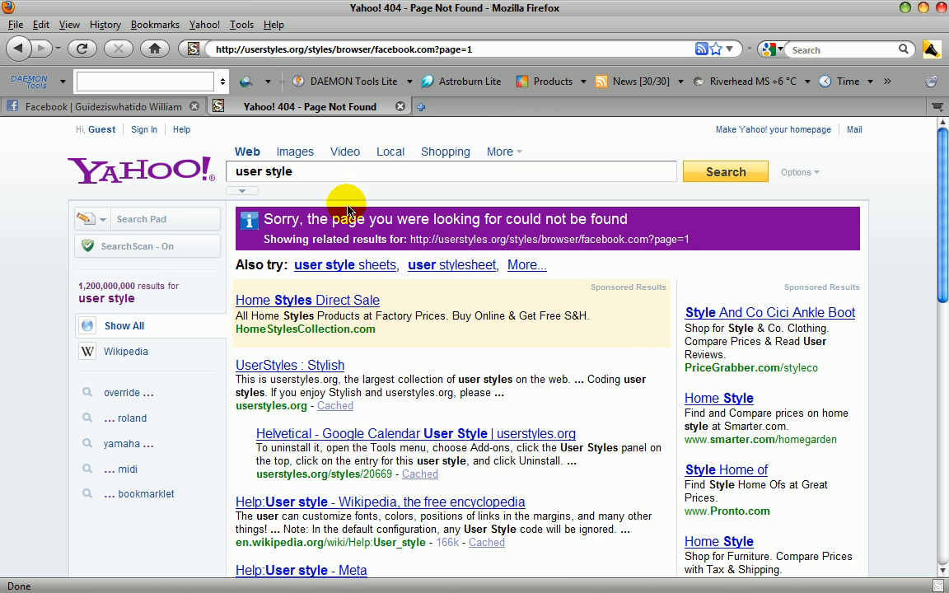
{"action": "mouse_move", "coordinate": [320, 372]}
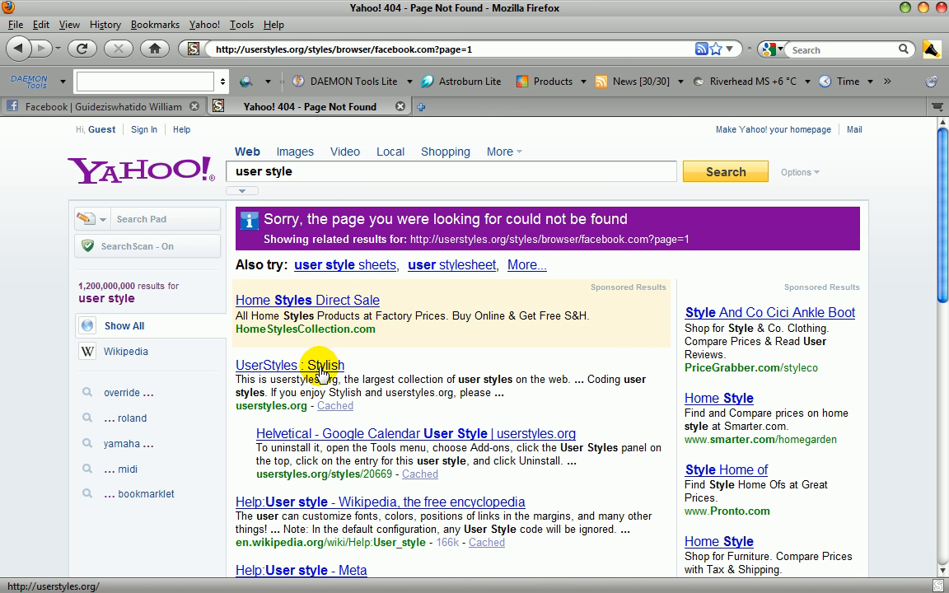
{"action": "left_click", "coordinate": [267, 366]}
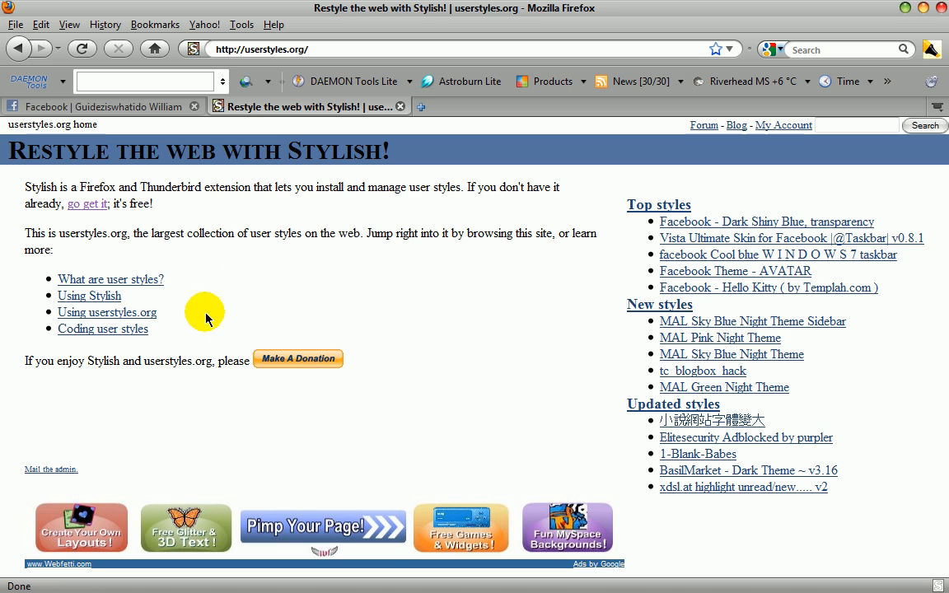
{"action": "mouse_move", "coordinate": [89, 297]}
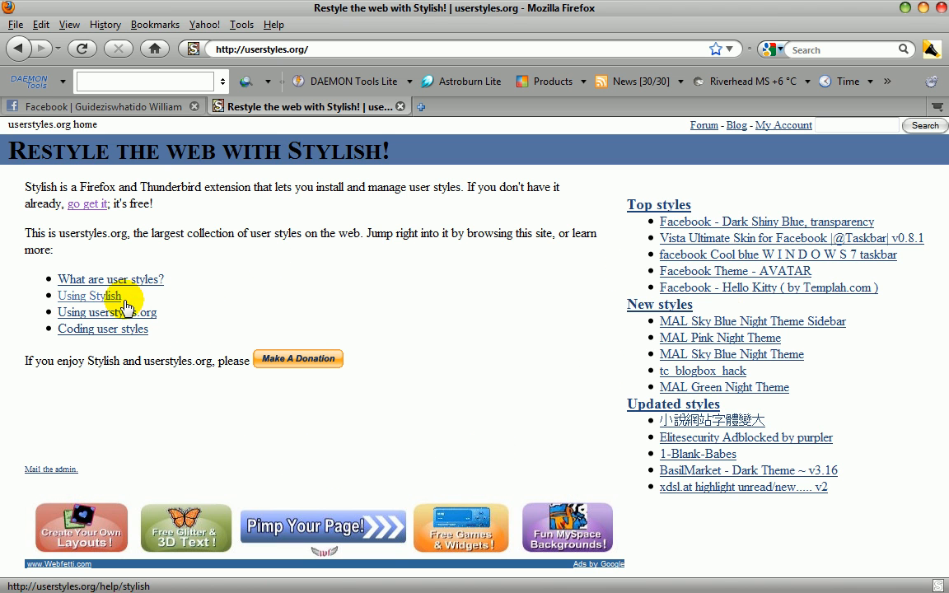
{"action": "mouse_move", "coordinate": [82, 204]}
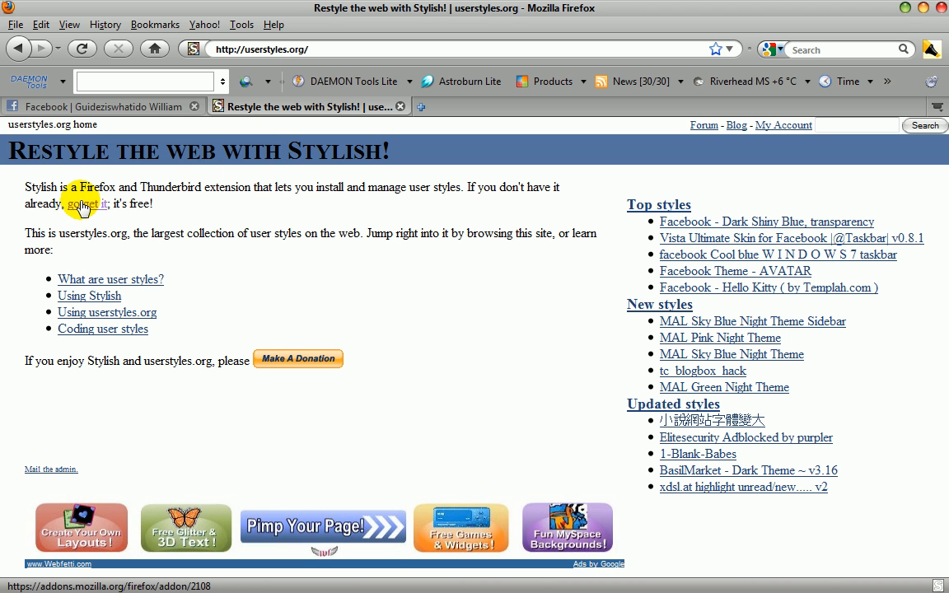
{"action": "mouse_move", "coordinate": [111, 280]}
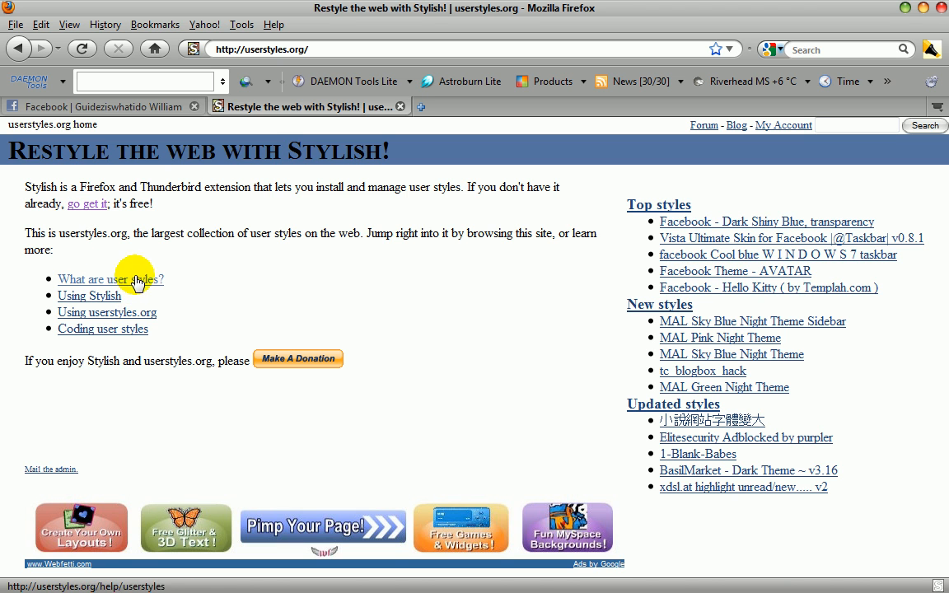
{"action": "mouse_move", "coordinate": [125, 327]}
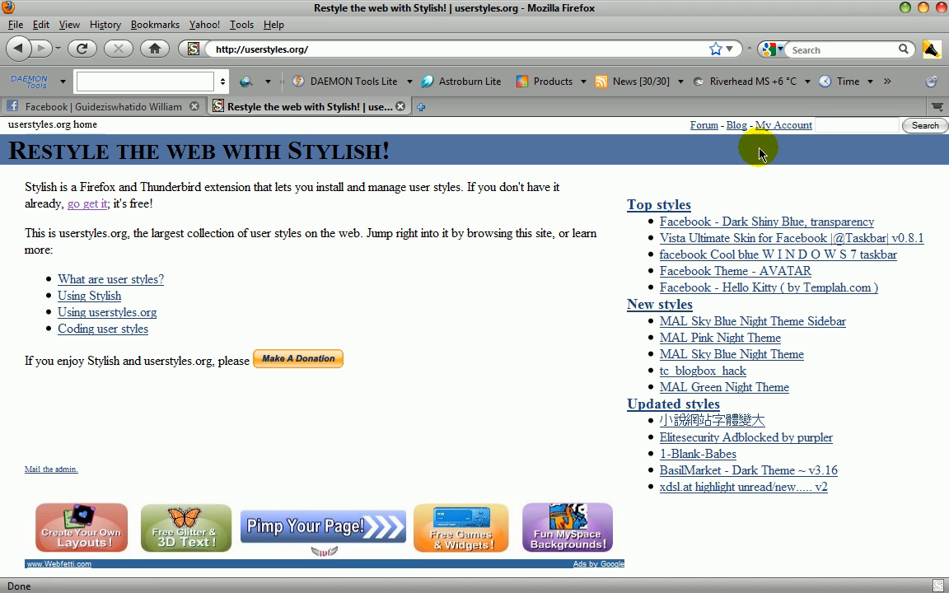
{"action": "mouse_move", "coordinate": [676, 237]}
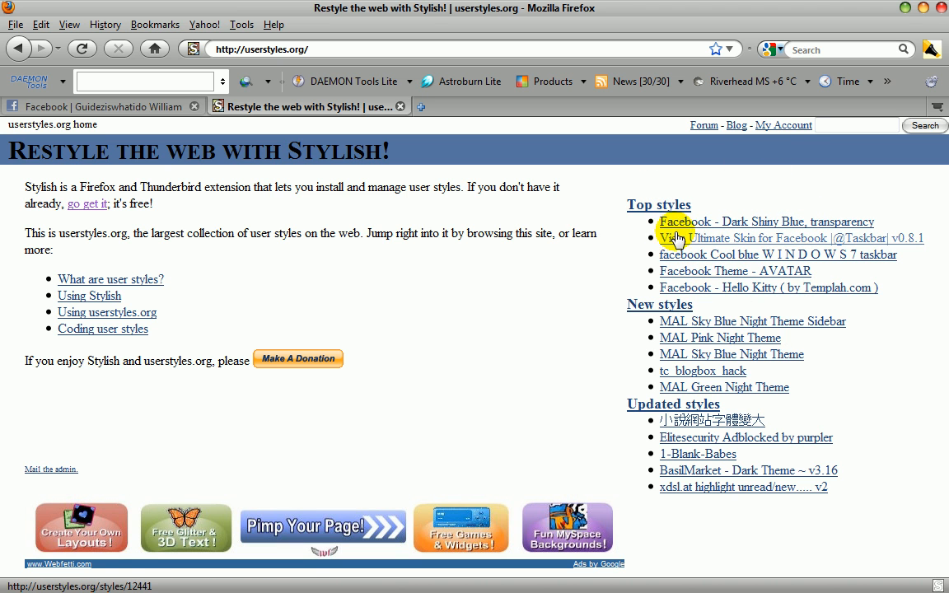
View the Dark Shiny Blue transparency style page, then browse all Facebook.com styles.
{"action": "left_click", "coordinate": [742, 221]}
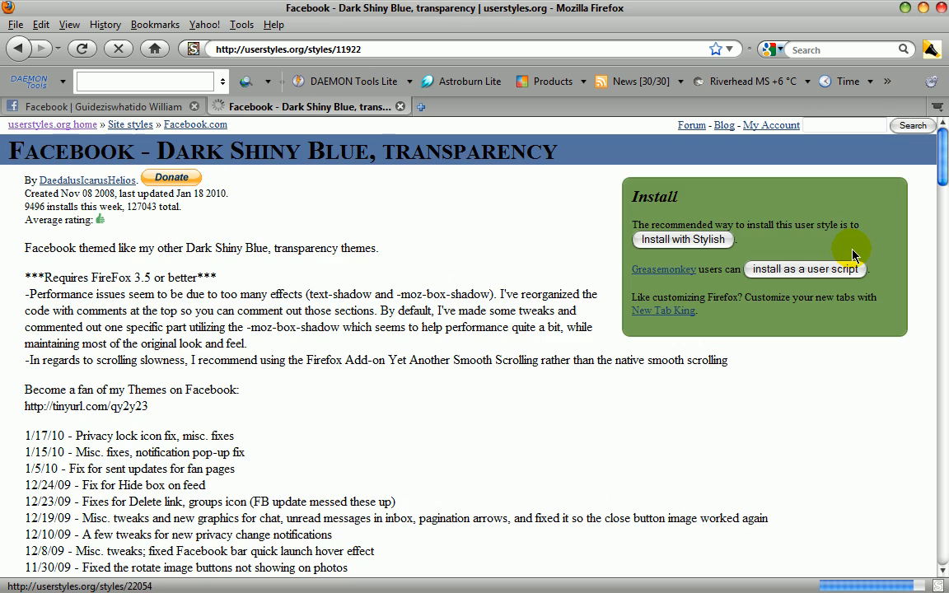
{"action": "scroll", "scroll_direction": "down", "scroll_amount": 3}
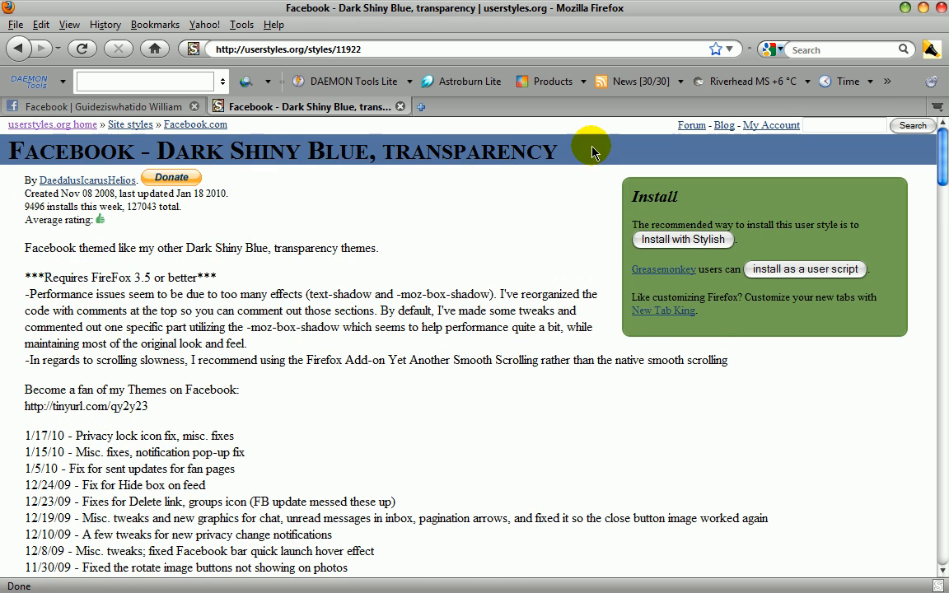
{"action": "left_click", "coordinate": [194, 126]}
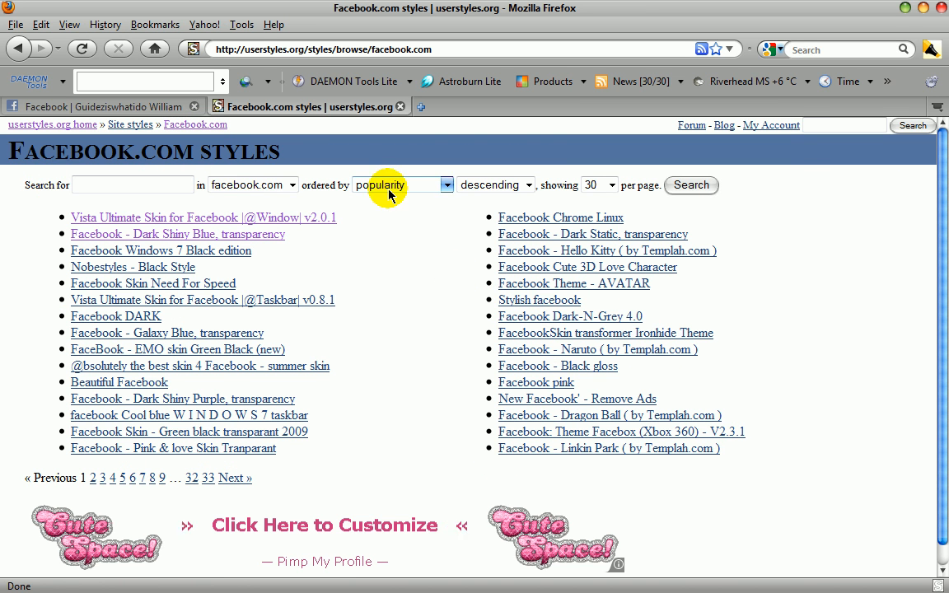
{"action": "mouse_move", "coordinate": [284, 37]}
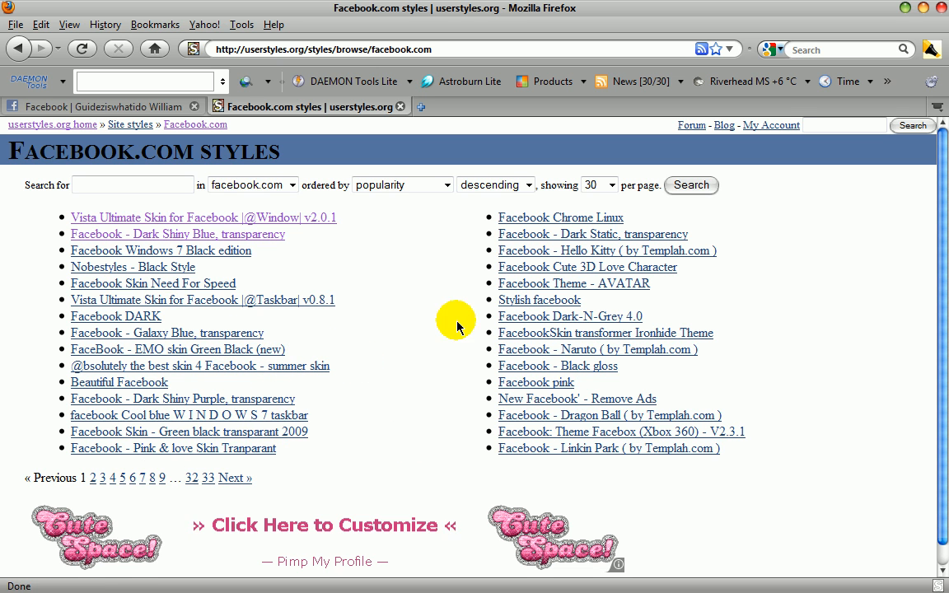
{"action": "mouse_move", "coordinate": [173, 409]}
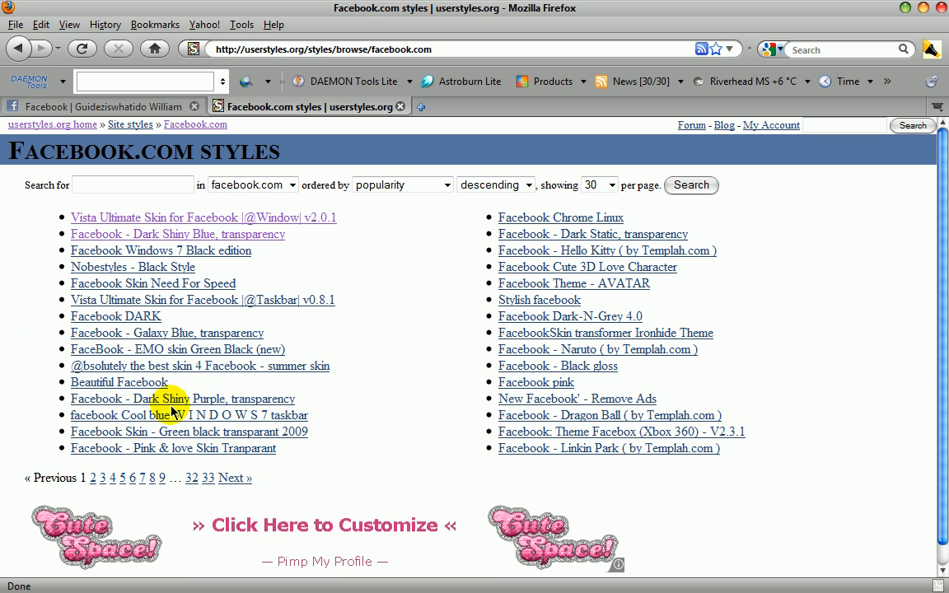
Choose Facebook - Galaxy Blue, transparency from the popular Facebook styles list.
{"action": "left_click", "coordinate": [167, 333]}
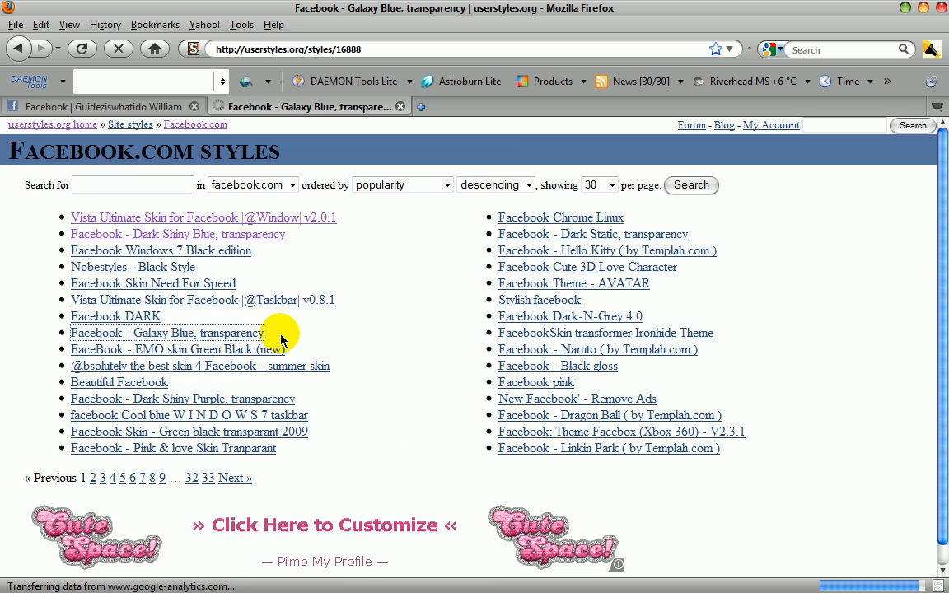
Install the Facebook - Galaxy Blue, transparency style with Stylish and confirm the install.
{"action": "left_click", "coordinate": [166, 333]}
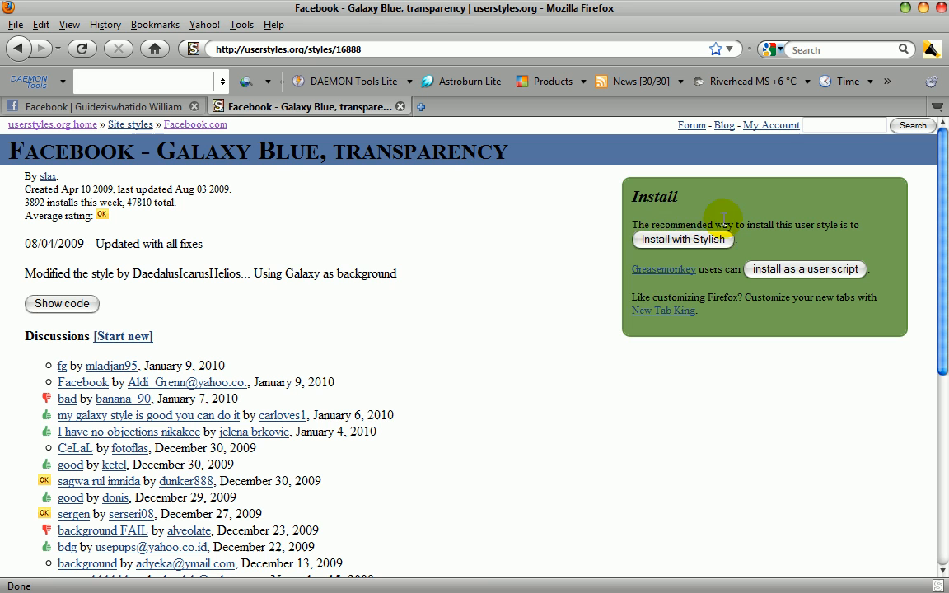
{"action": "left_click", "coordinate": [682, 239]}
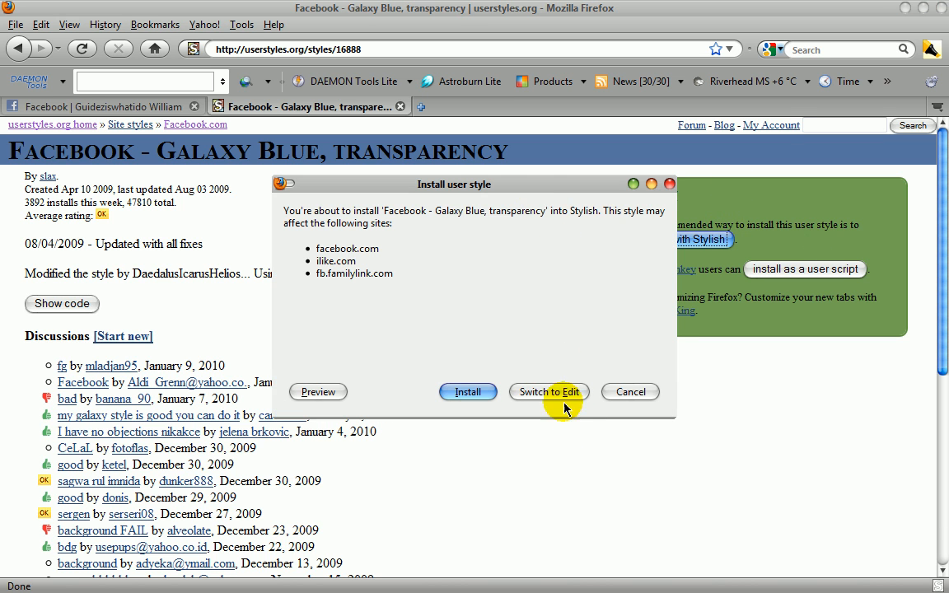
{"action": "left_click", "coordinate": [468, 393]}
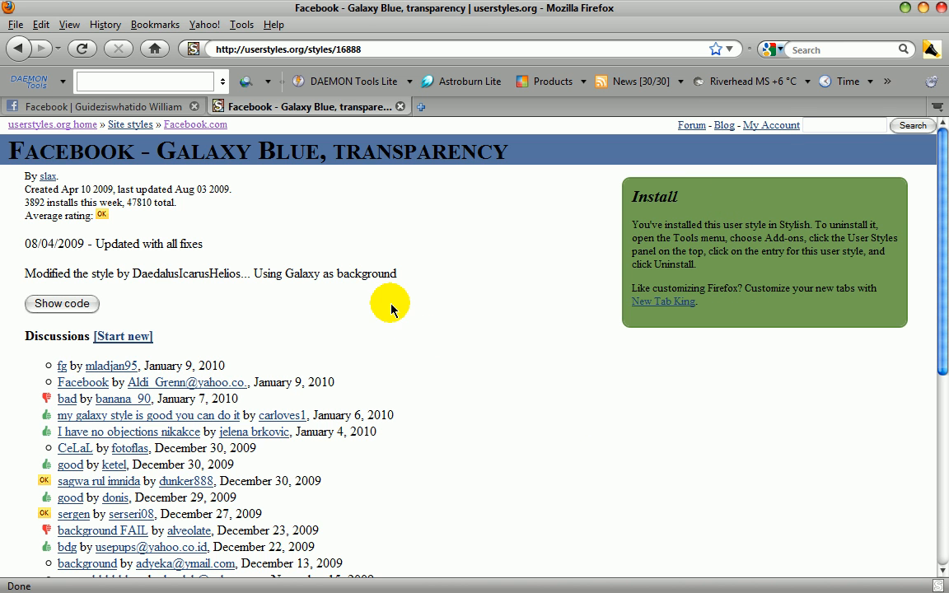
{"action": "left_click", "coordinate": [26, 10]}
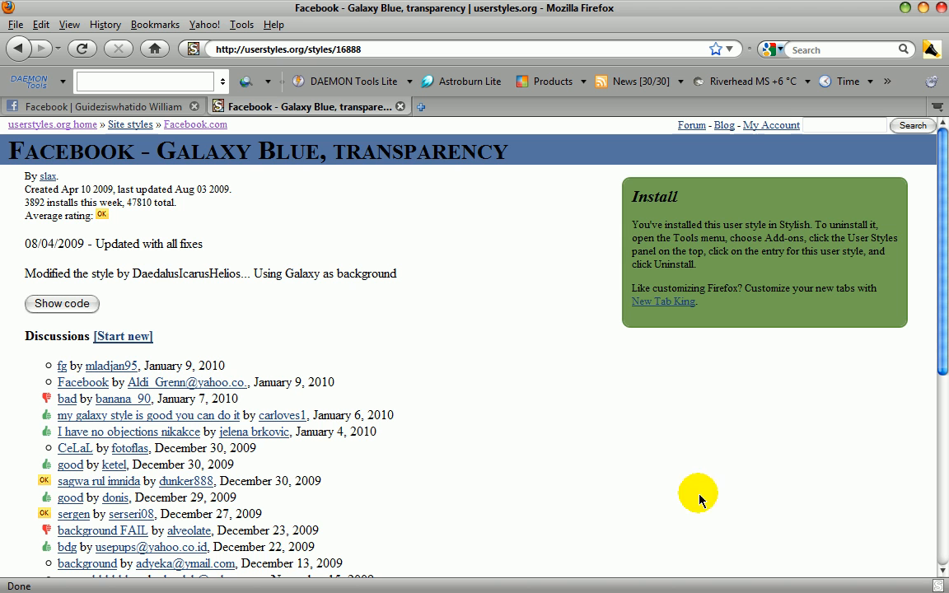
Close the userstyles tab to return to the Facebook profile now showing the Galaxy Blue starry background.
{"action": "left_click", "coordinate": [99, 105]}
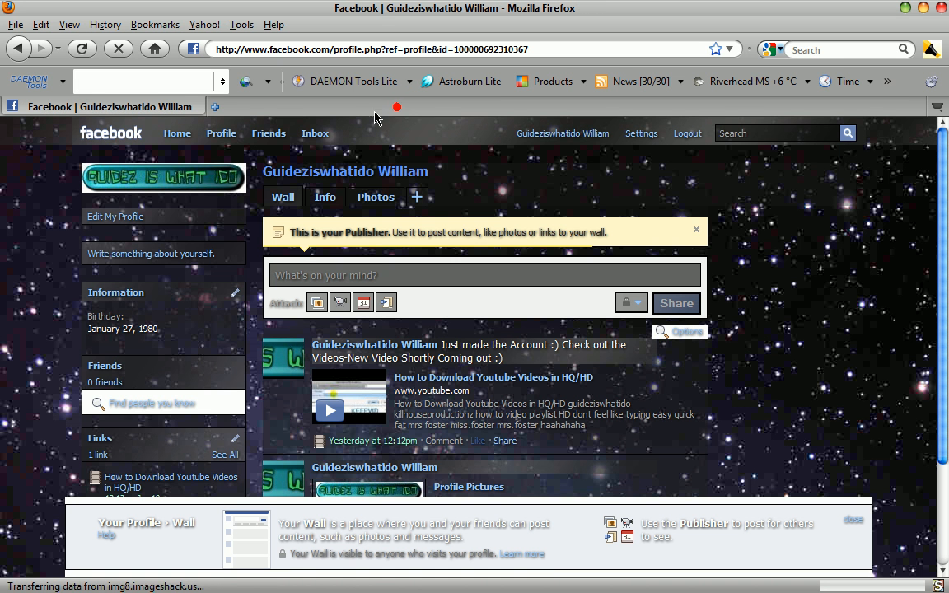
{"action": "scroll", "scroll_direction": "down", "scroll_amount": 3}
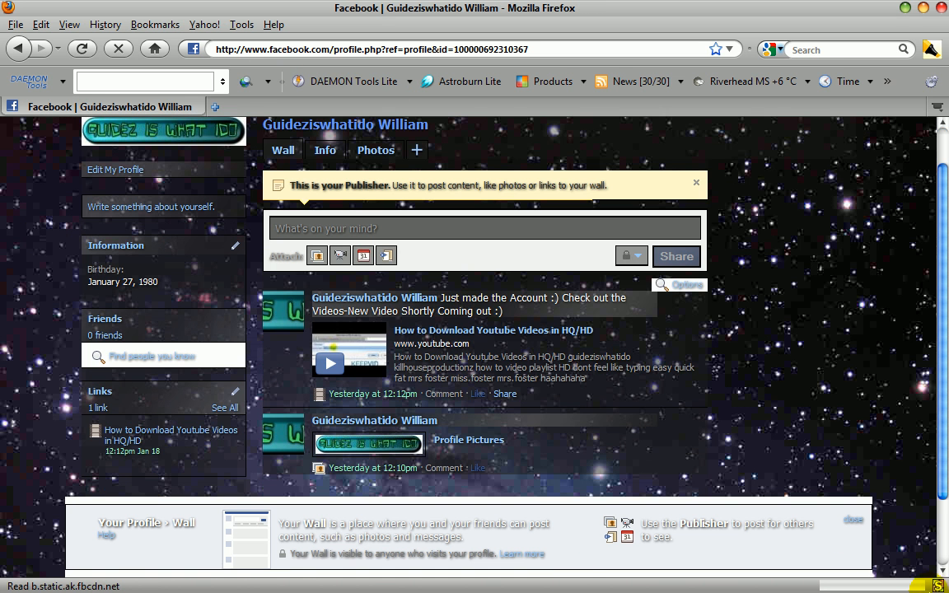
{"action": "mouse_move", "coordinate": [834, 570]}
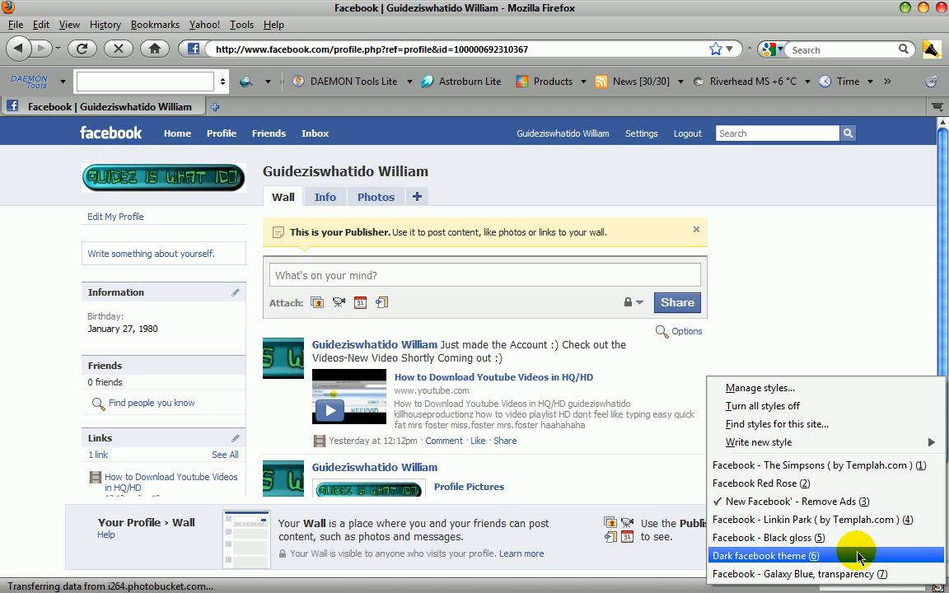
Toggle The Simpsons and Red Rose styles from the Stylish menu, ending back on Galaxy Blue.
{"action": "left_click", "coordinate": [763, 555]}
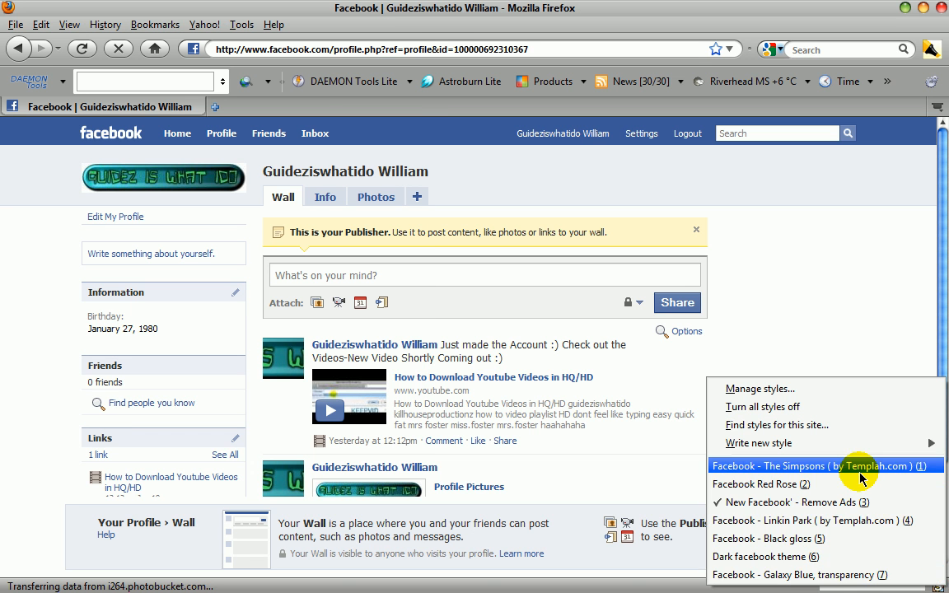
{"action": "left_click", "coordinate": [811, 465]}
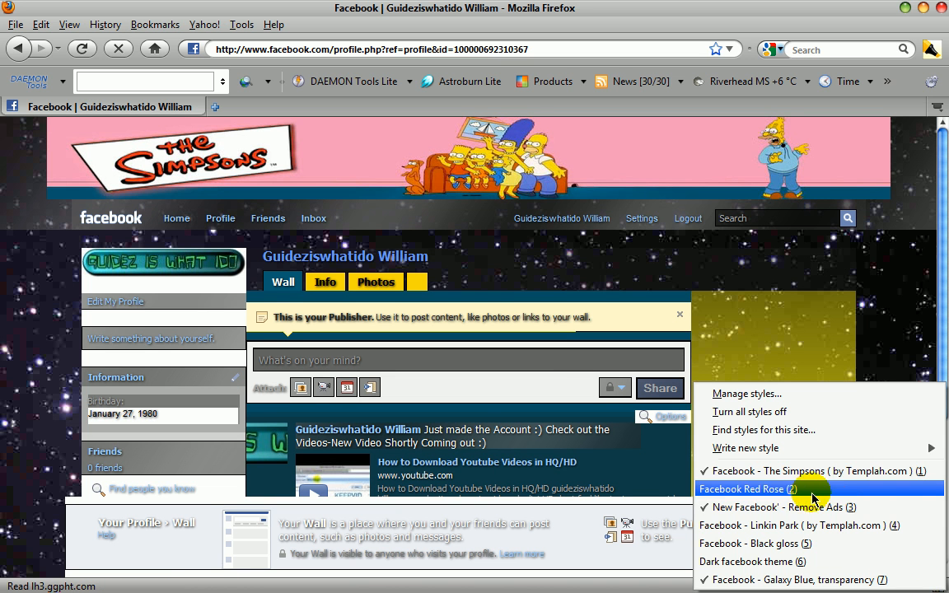
{"action": "left_click", "coordinate": [745, 488]}
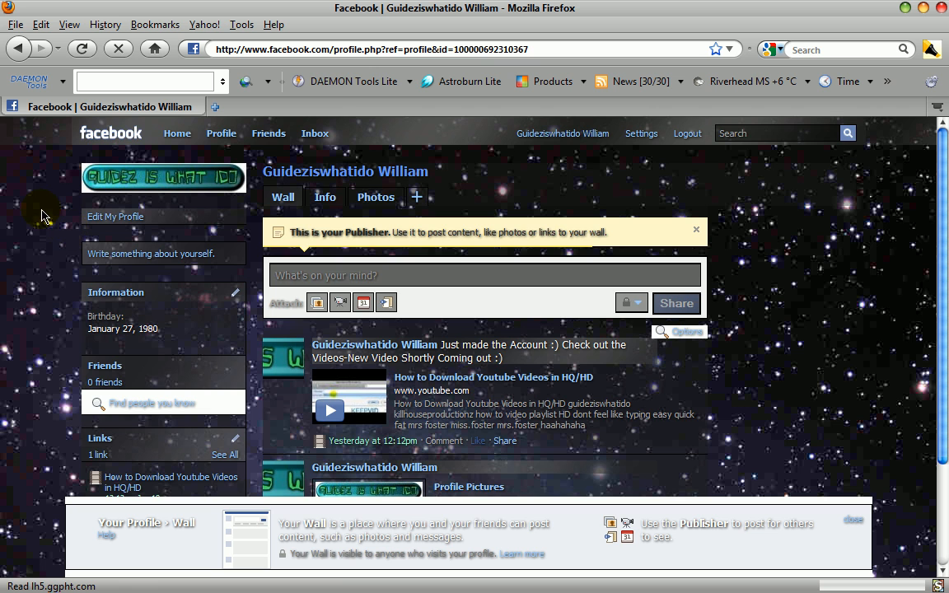
View the 'Guidez is what I do' green banner photo in the Profile Pictures album.
{"action": "scroll", "scroll_direction": "down", "scroll_amount": 3}
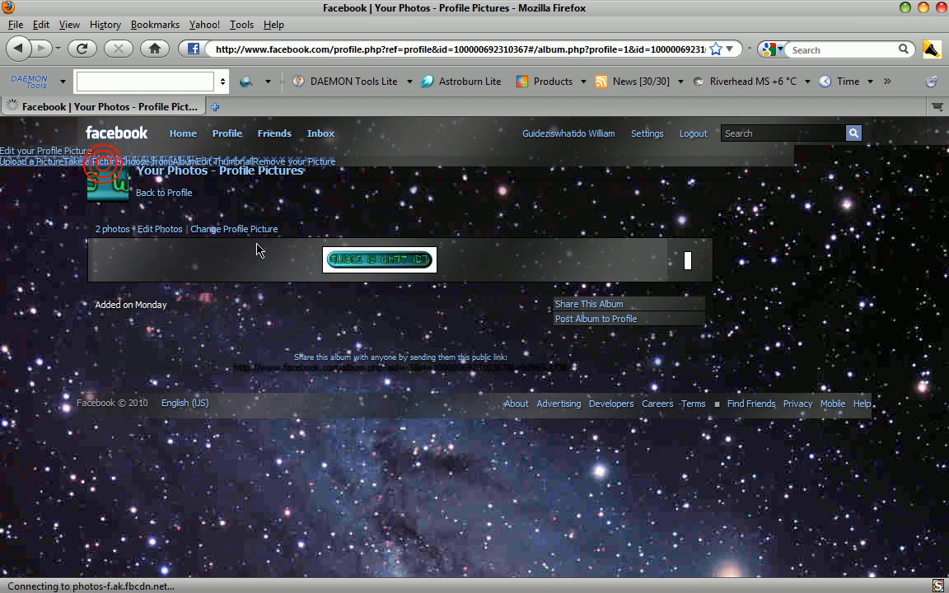
{"action": "left_click", "coordinate": [379, 260]}
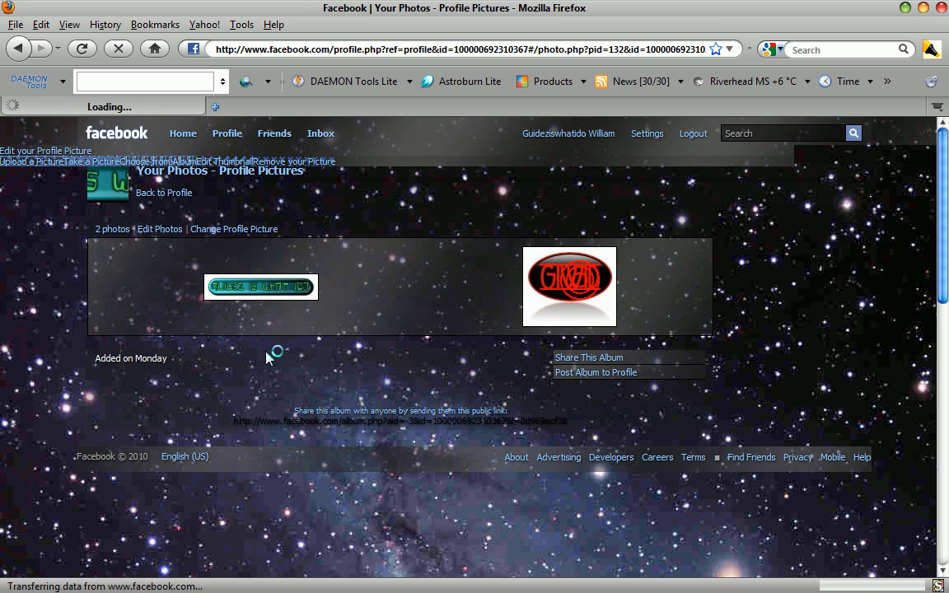
{"action": "left_click", "coordinate": [260, 287]}
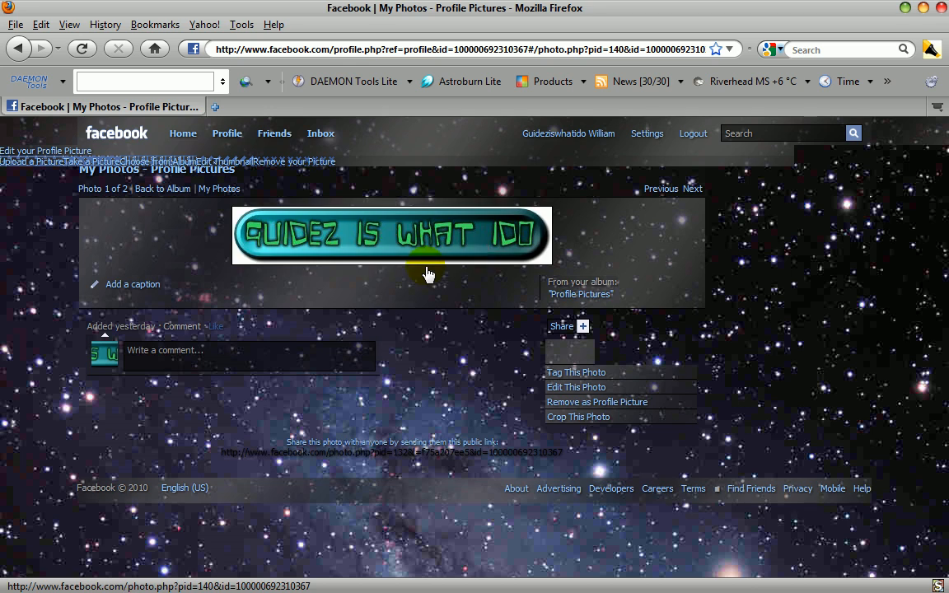